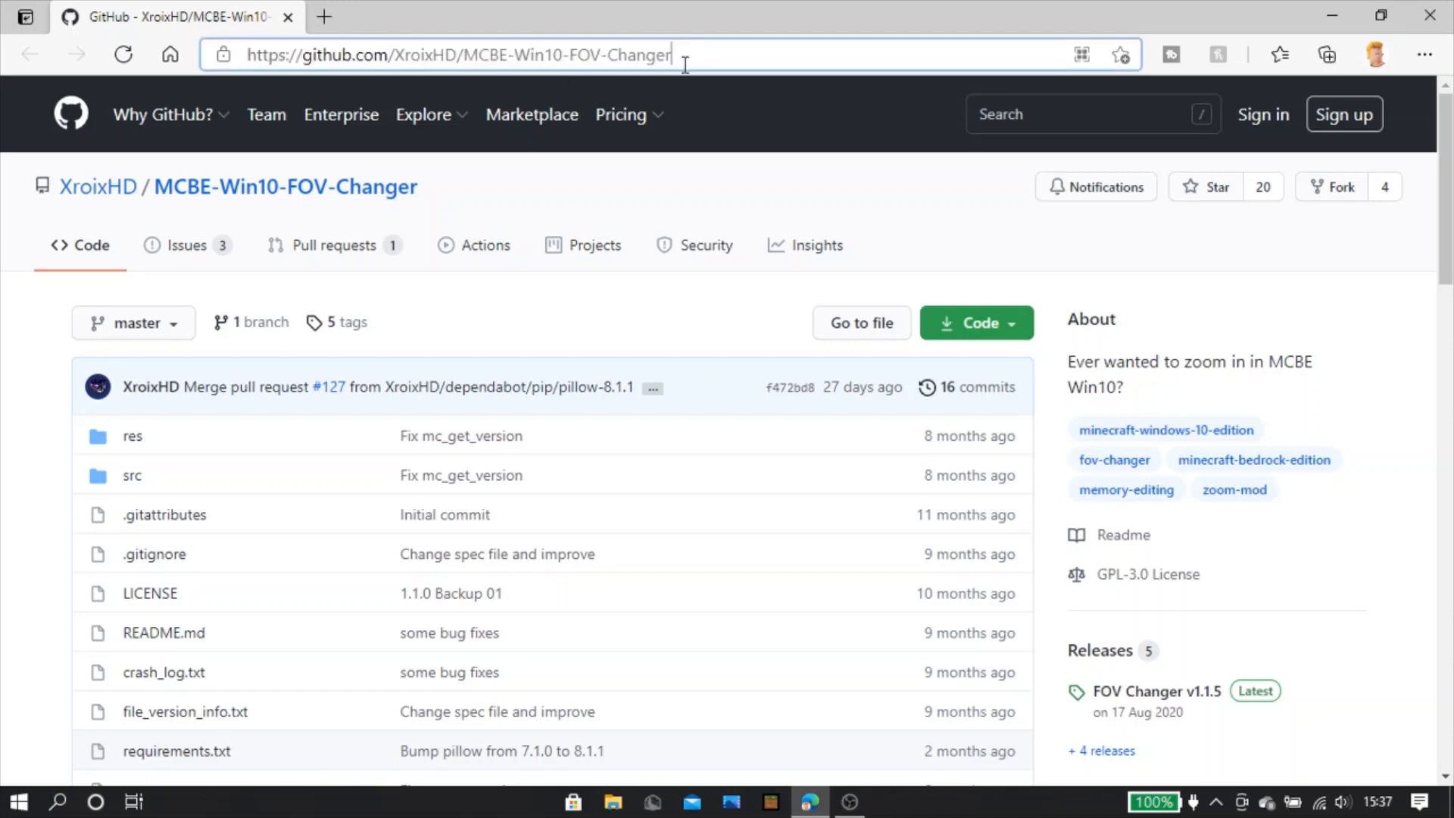
pyautogui.moveTo(151, 386)
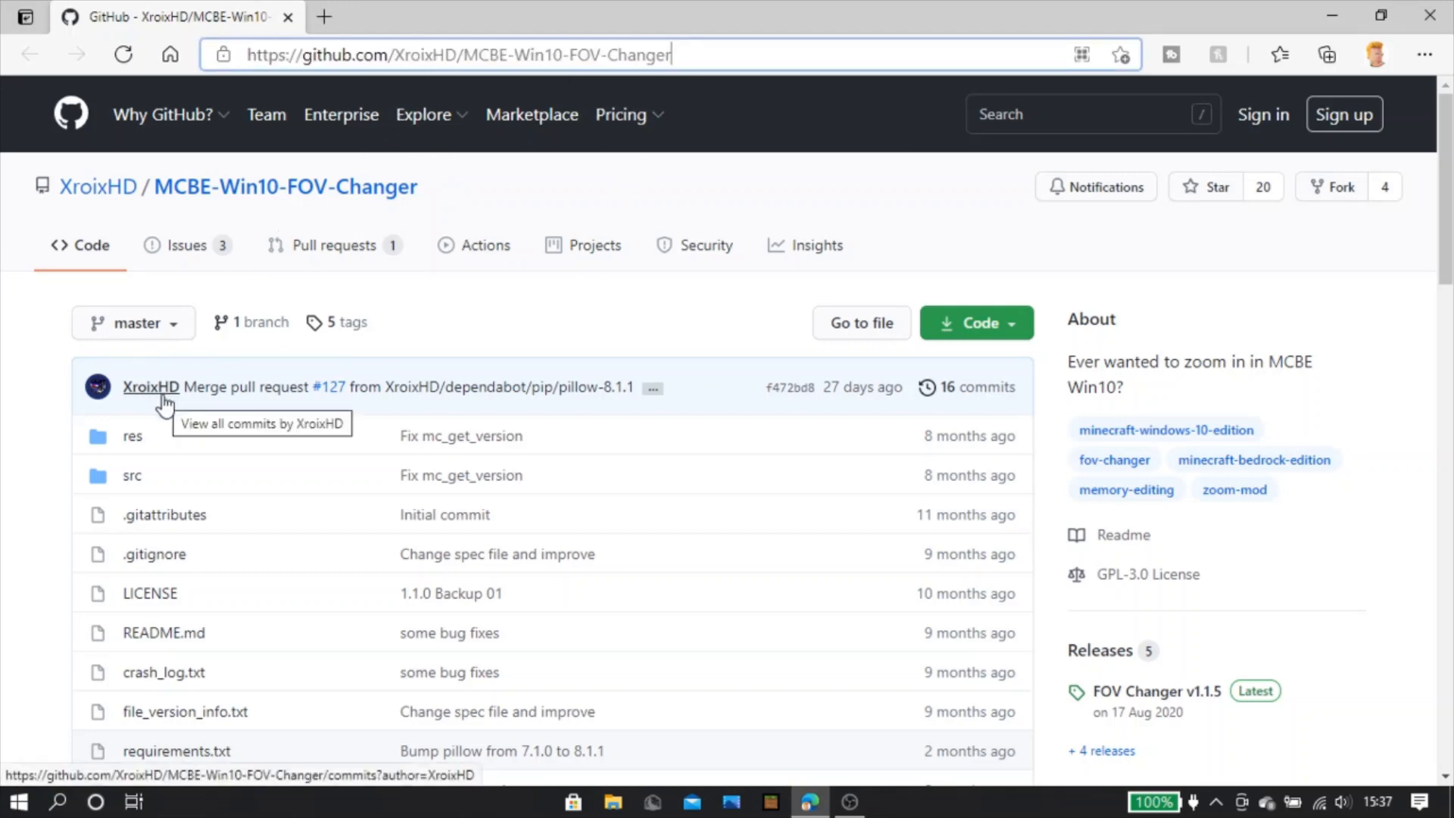
pyautogui.moveTo(160, 389)
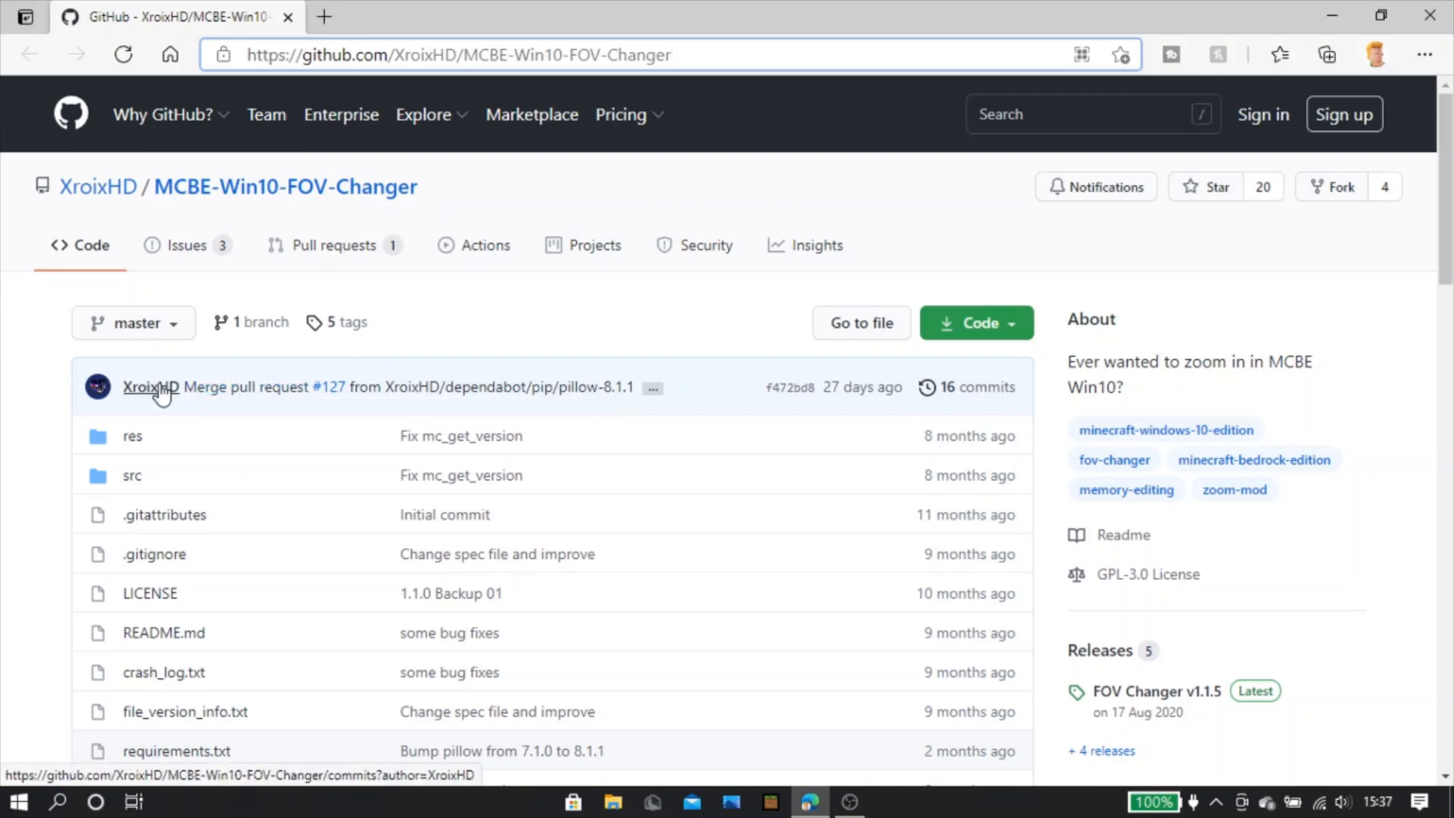
# Download FOV-Changer.zip from the README's 'Download directly' link
pyautogui.scroll(-3)
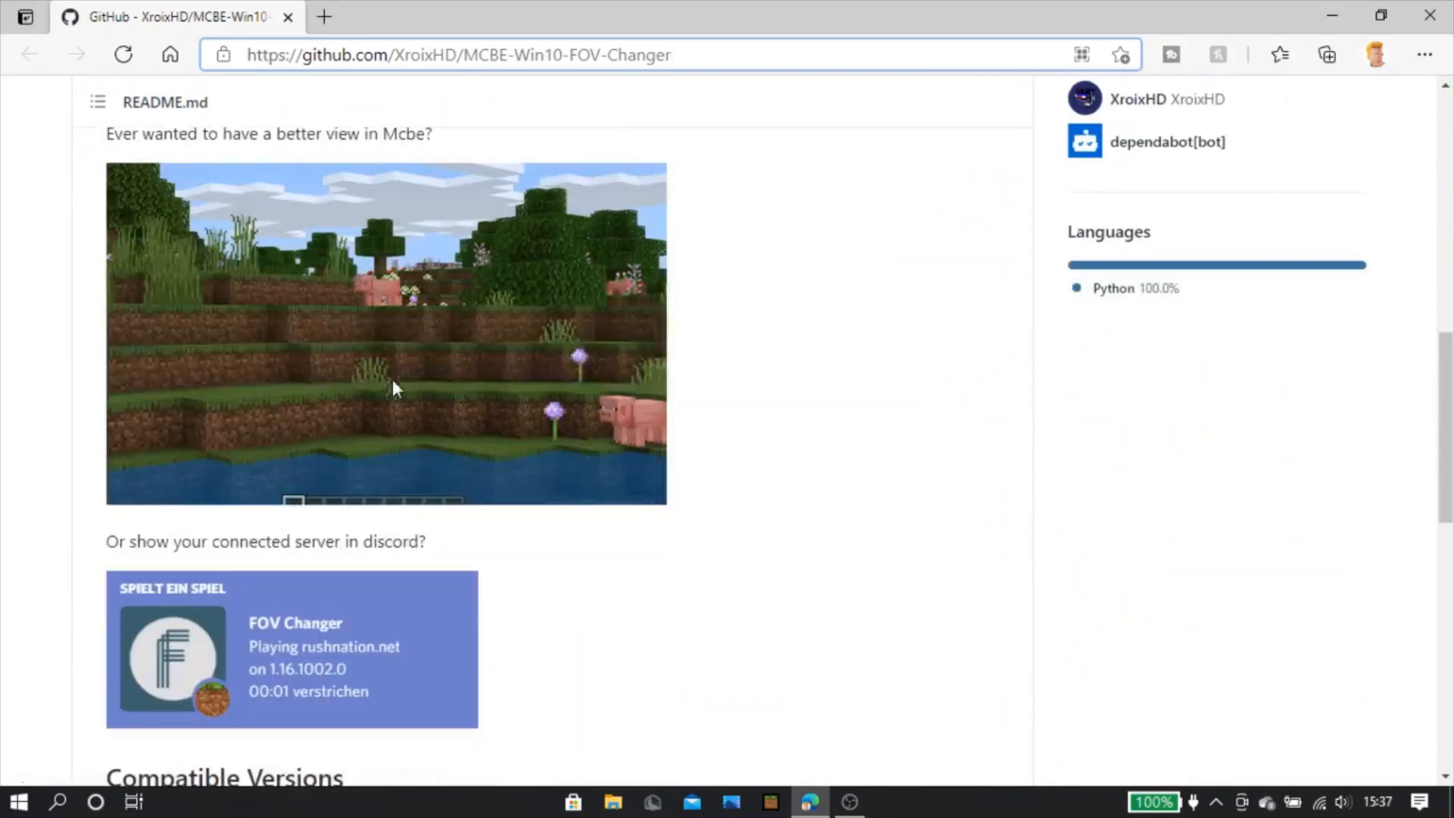
pyautogui.scroll(3)
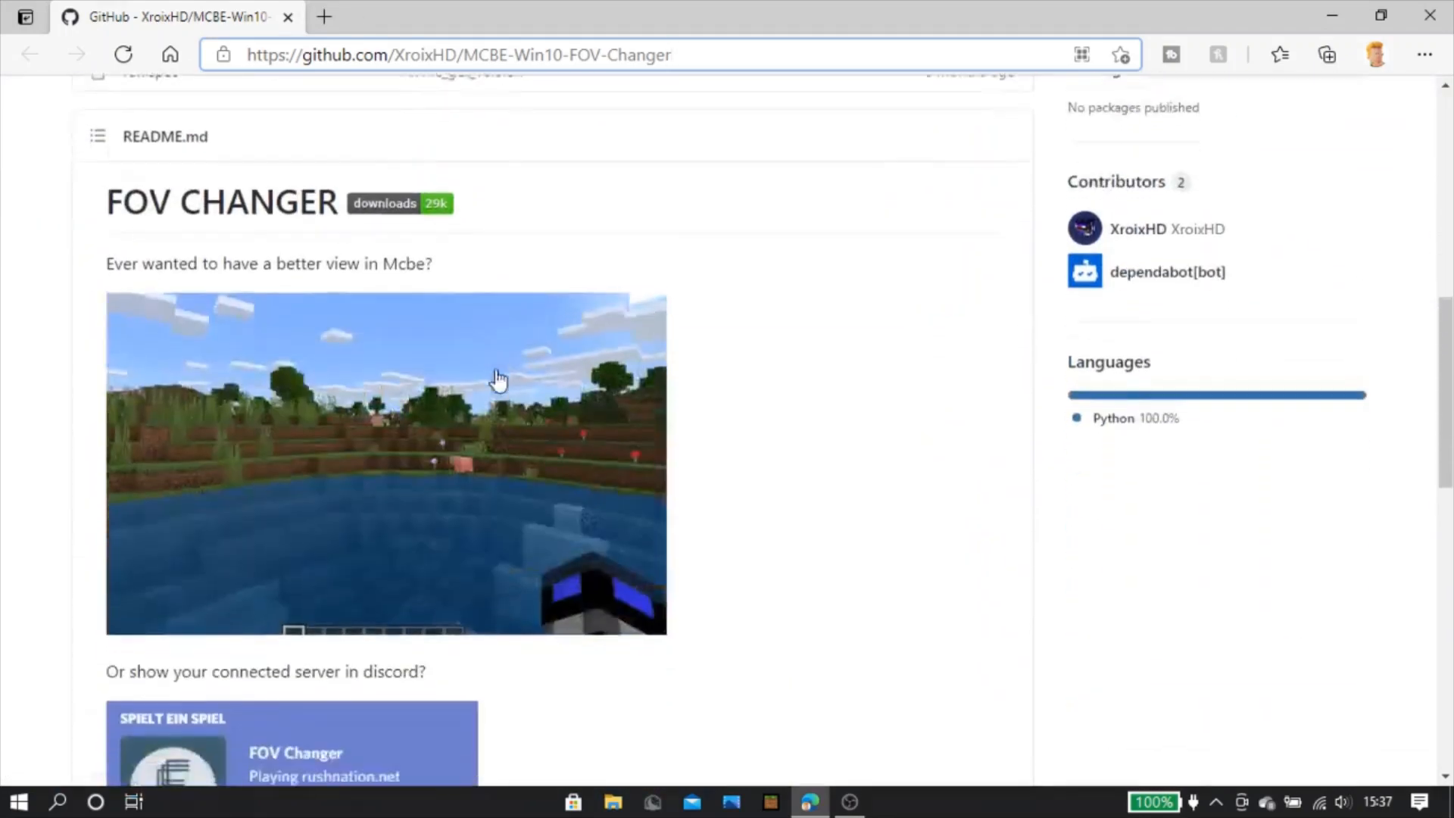
pyautogui.scroll(-3)
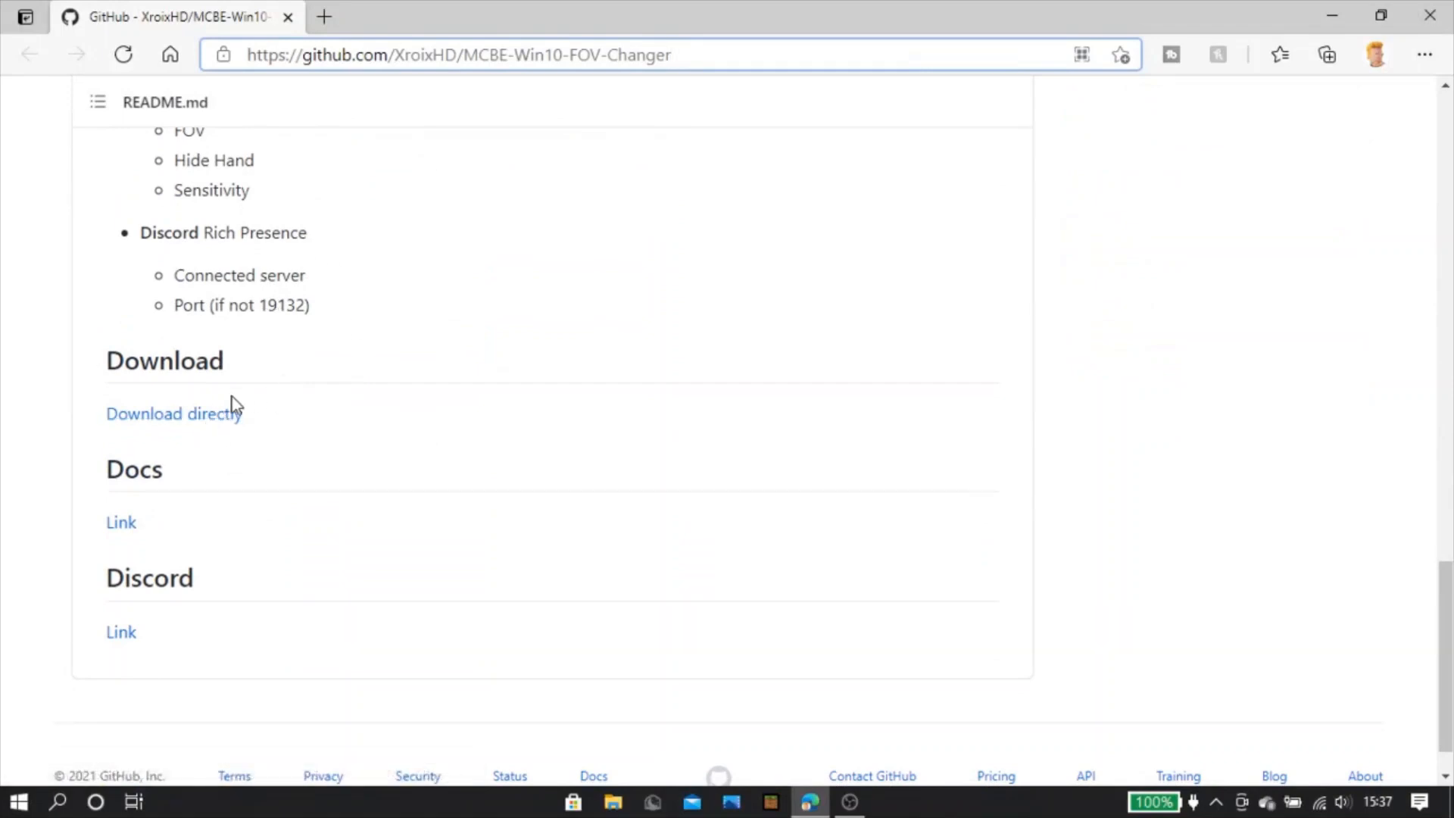
pyautogui.moveTo(174, 413)
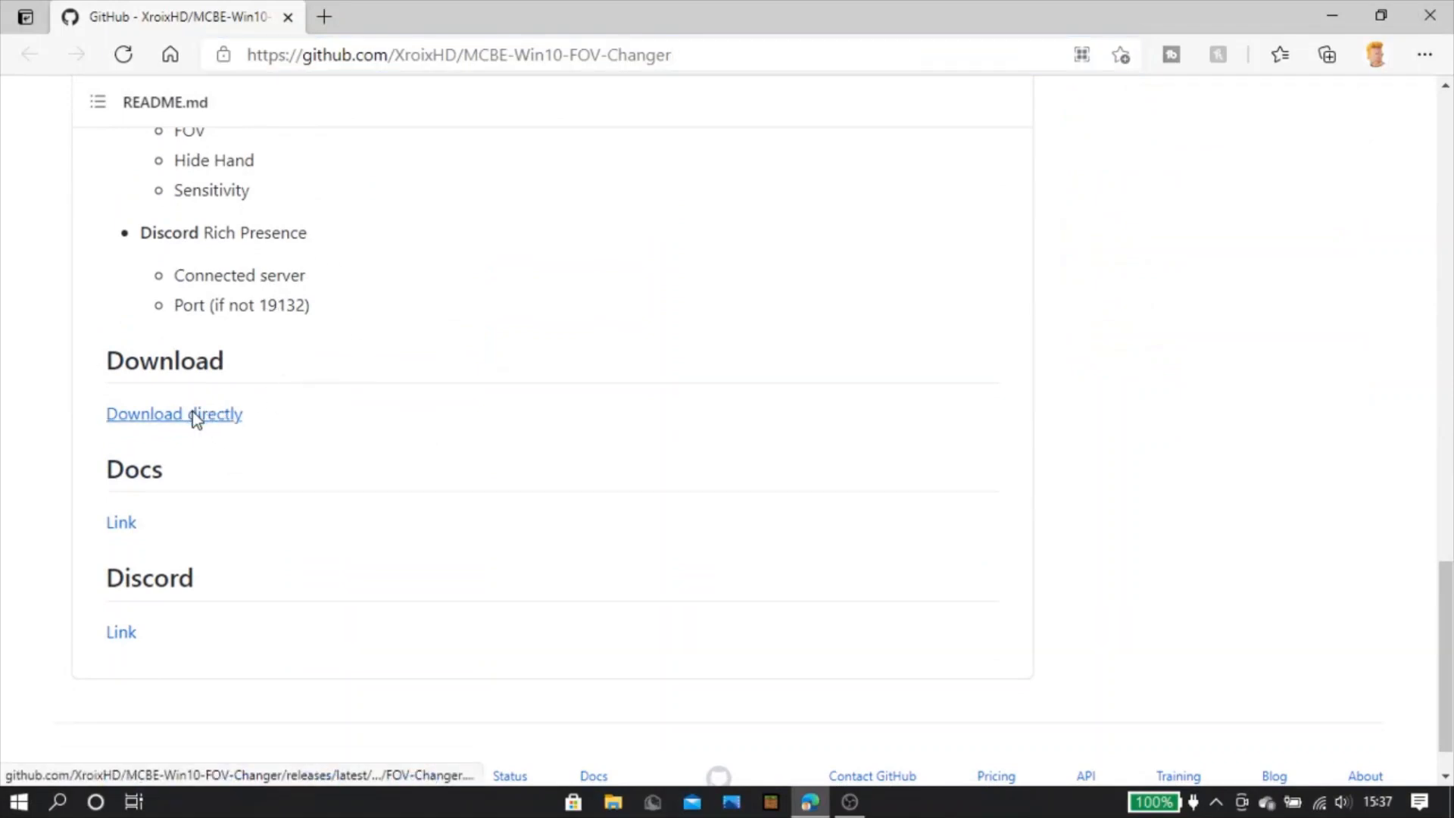
pyautogui.click(174, 413)
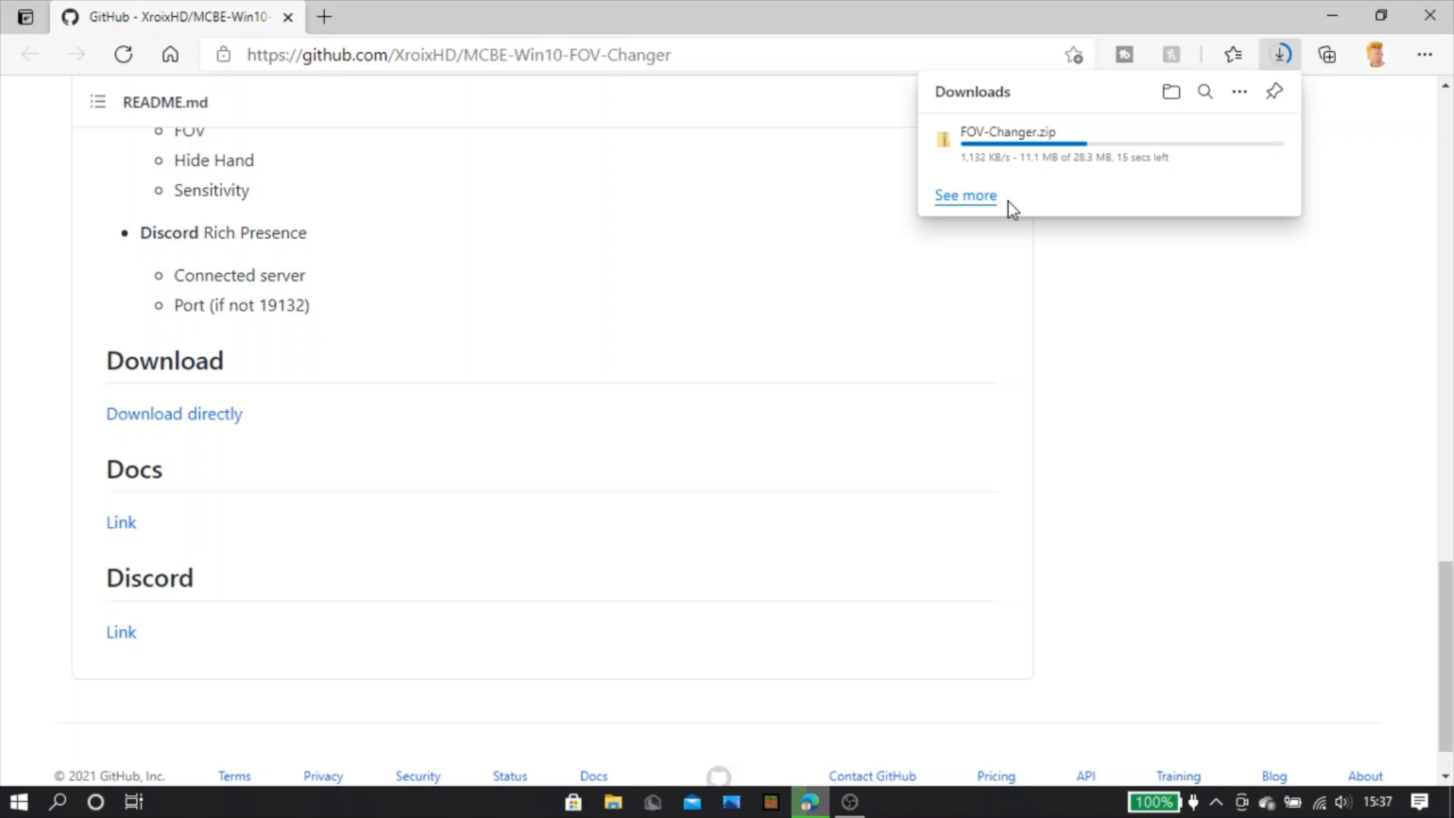
pyautogui.moveTo(1005, 152)
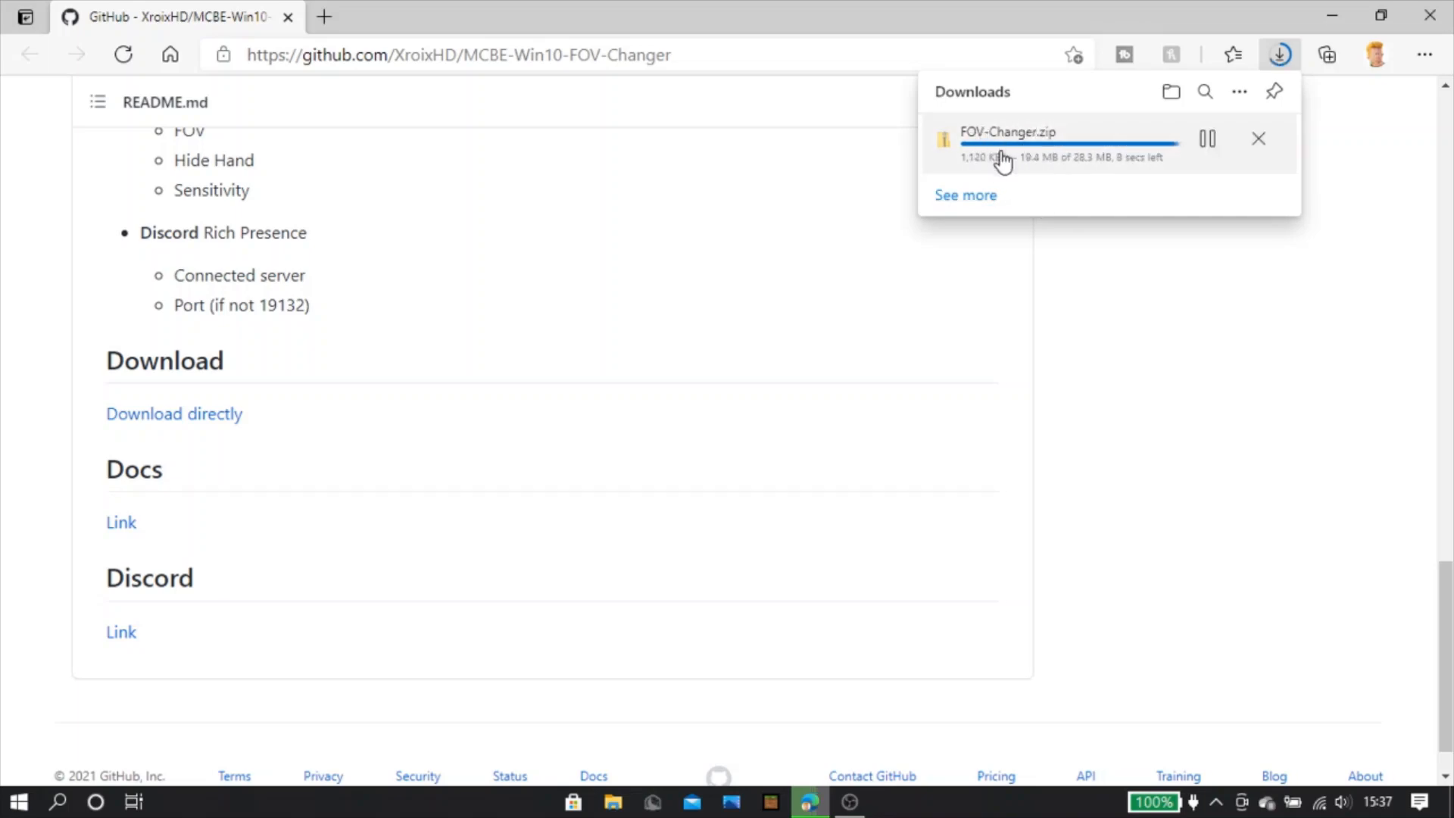
pyautogui.moveTo(992, 139)
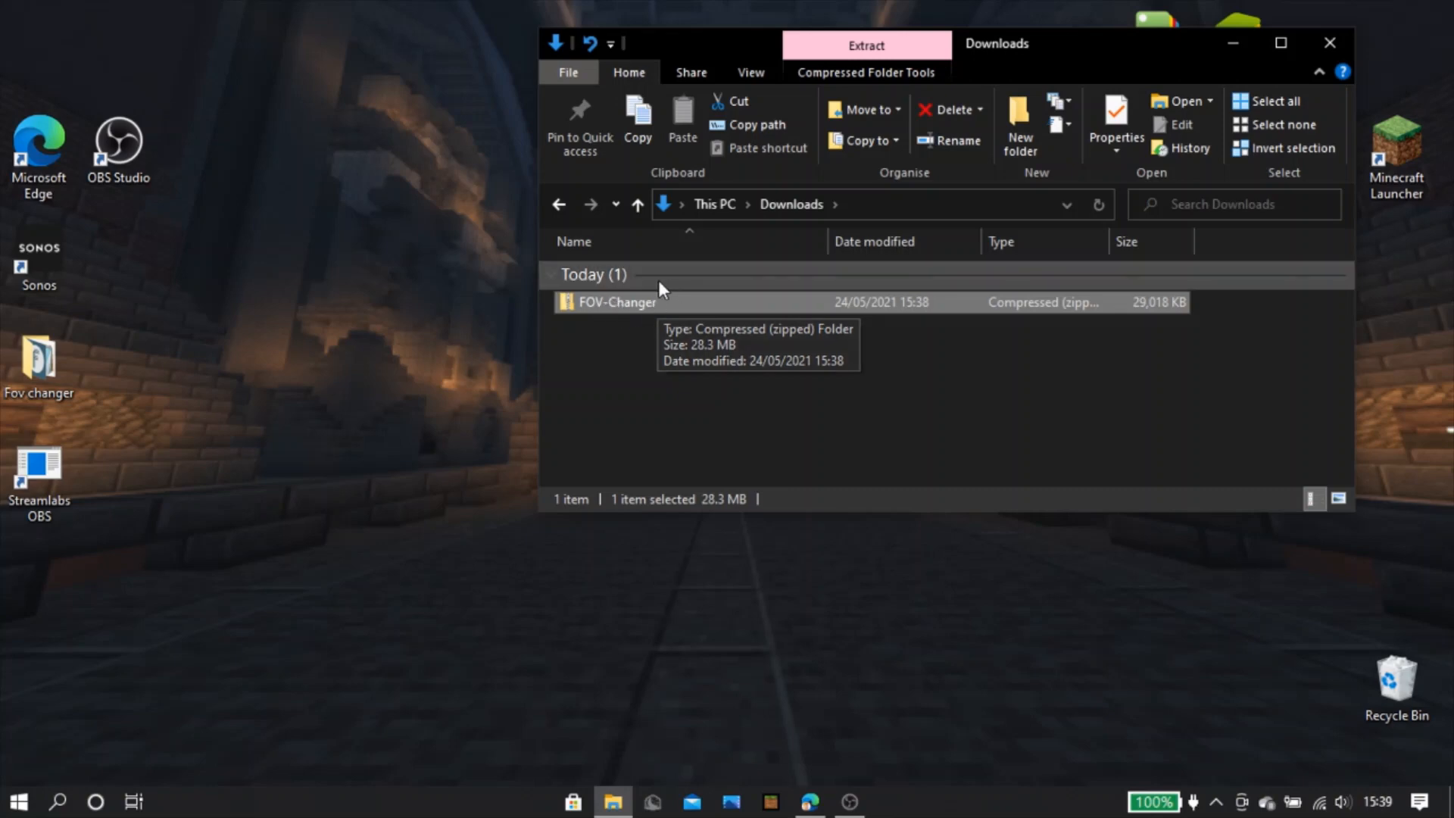
# Move FOV-Changer.zip onto the desktop and create a folder named 'Tutorial' beside it
pyautogui.moveTo(616, 301); pyautogui.dragTo(449, 256)
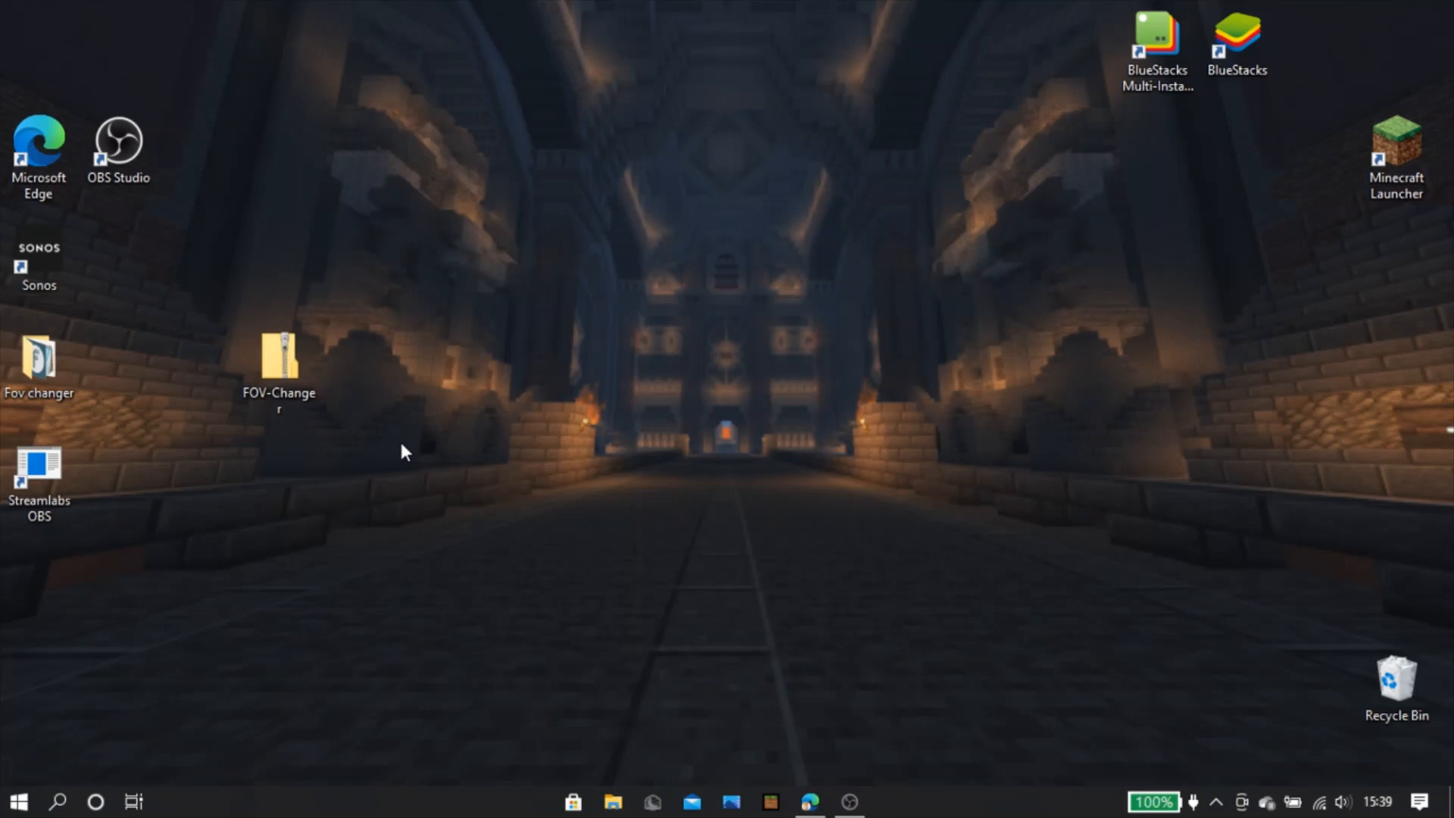
pyautogui.rightClick(403, 451)
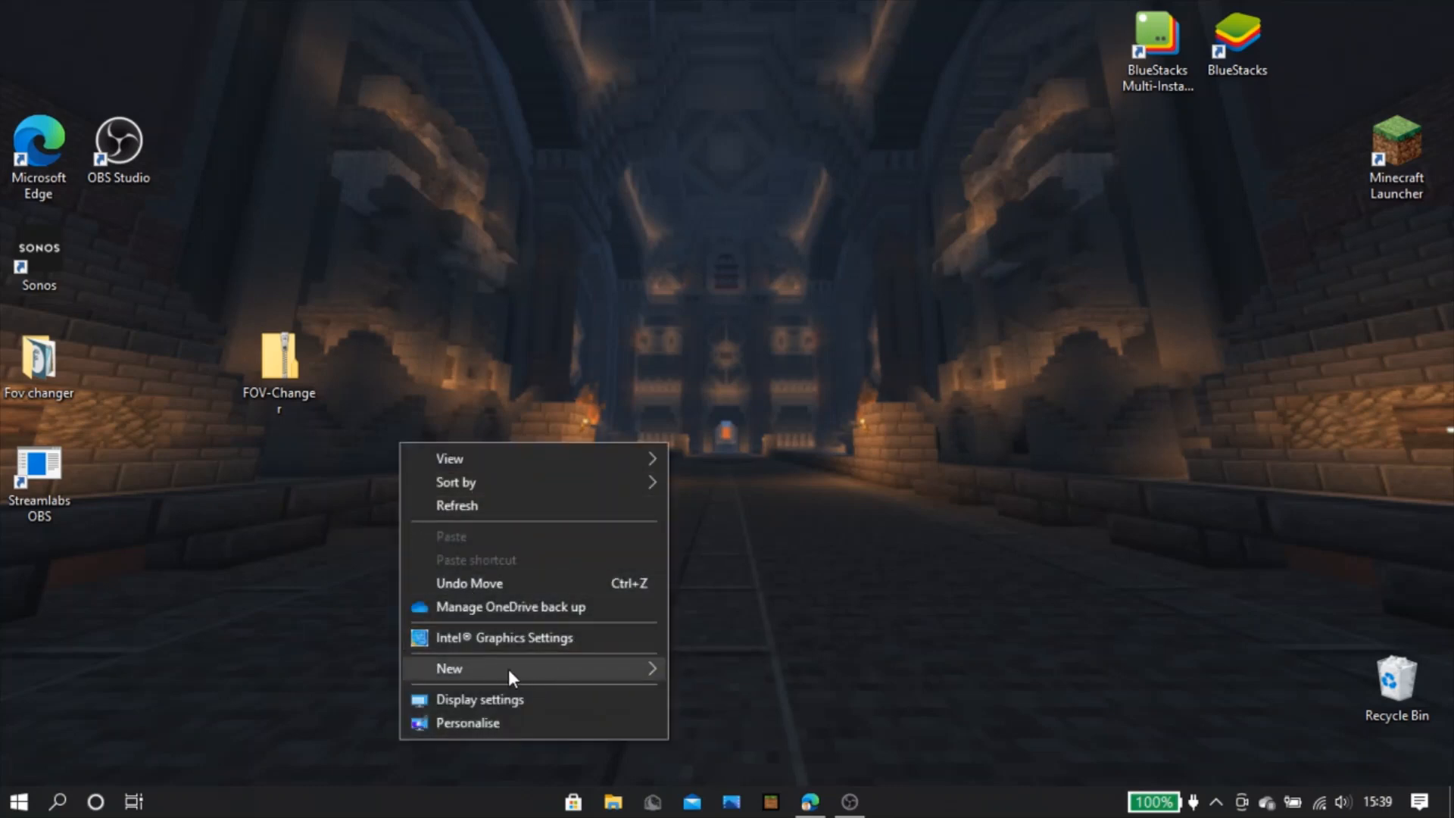
pyautogui.click(449, 668)
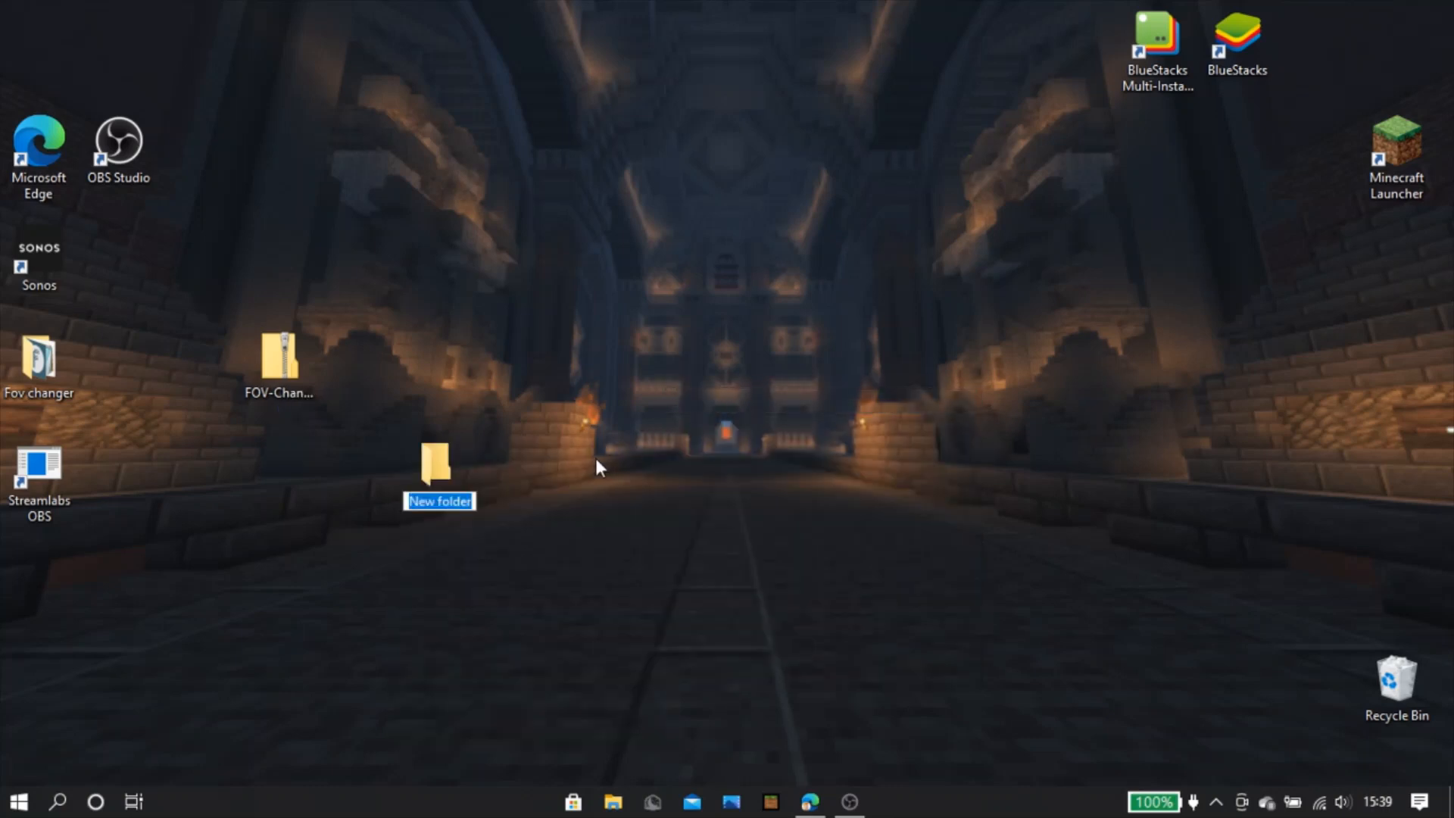
pyautogui.write('Tutorial')
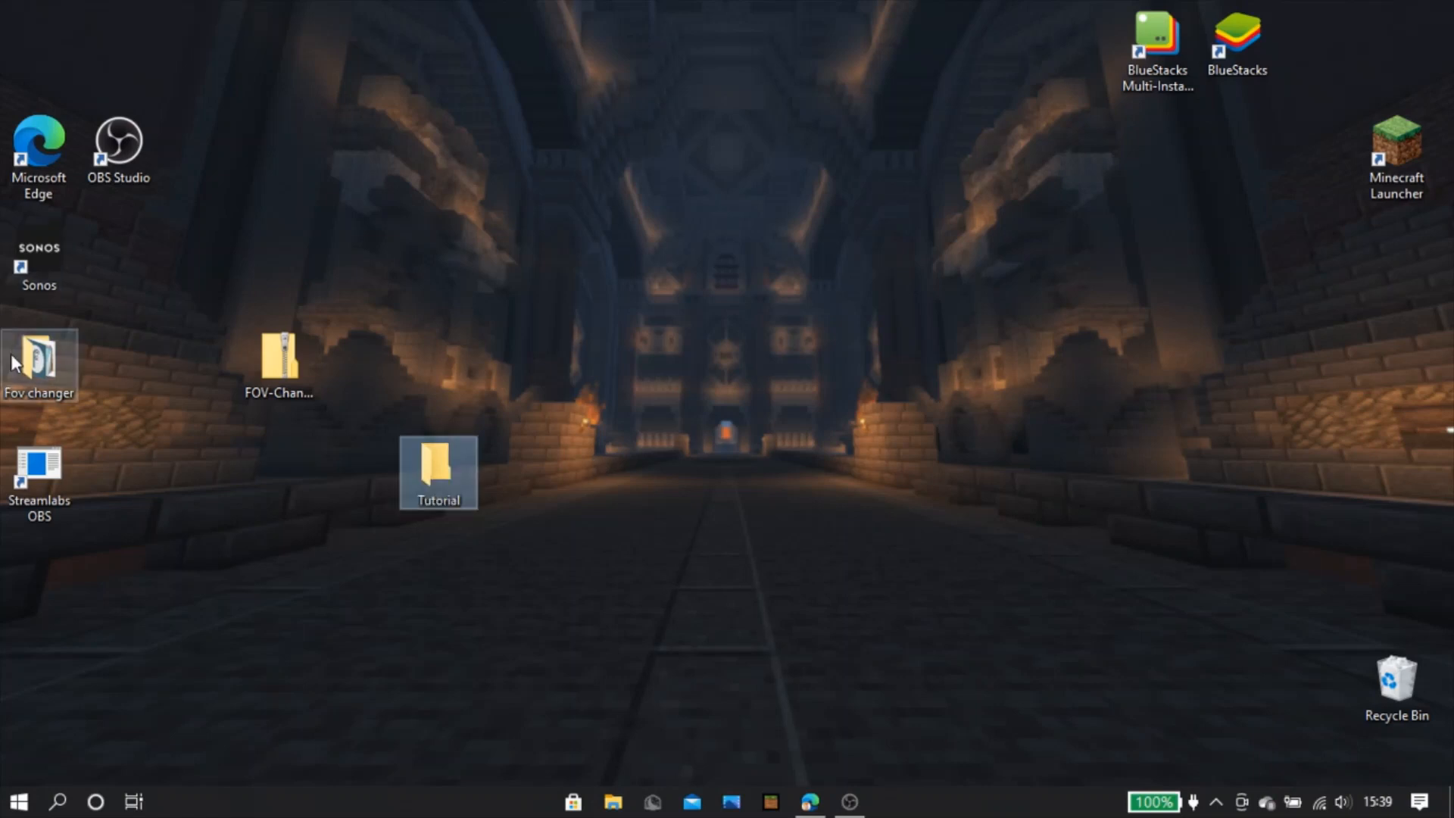
pyautogui.click(279, 371)
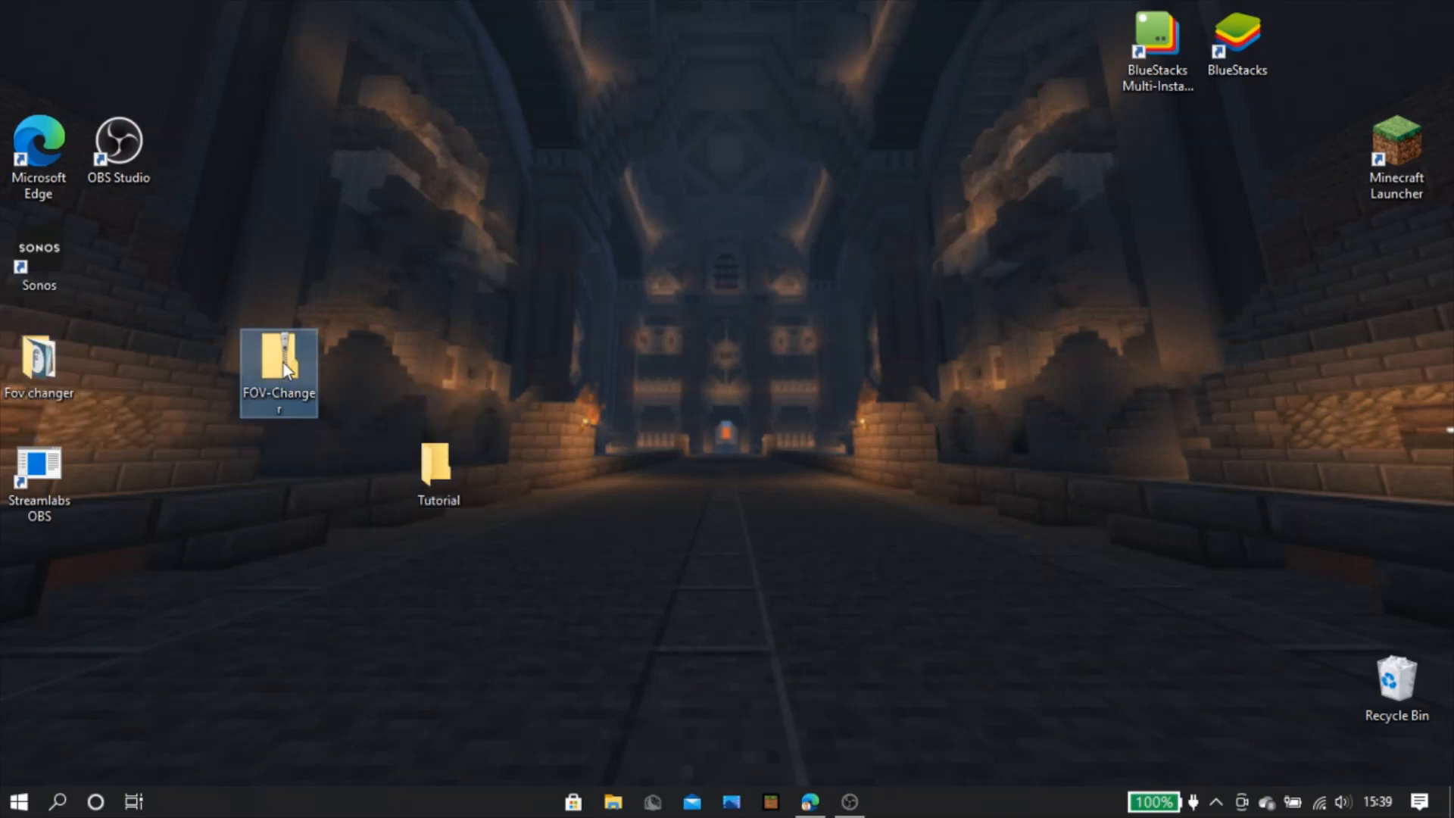
# Extract FOV-Changer.zip into the Tutorial folder, leaving Minecraft open at its title screen
pyautogui.rightClick(278, 371)
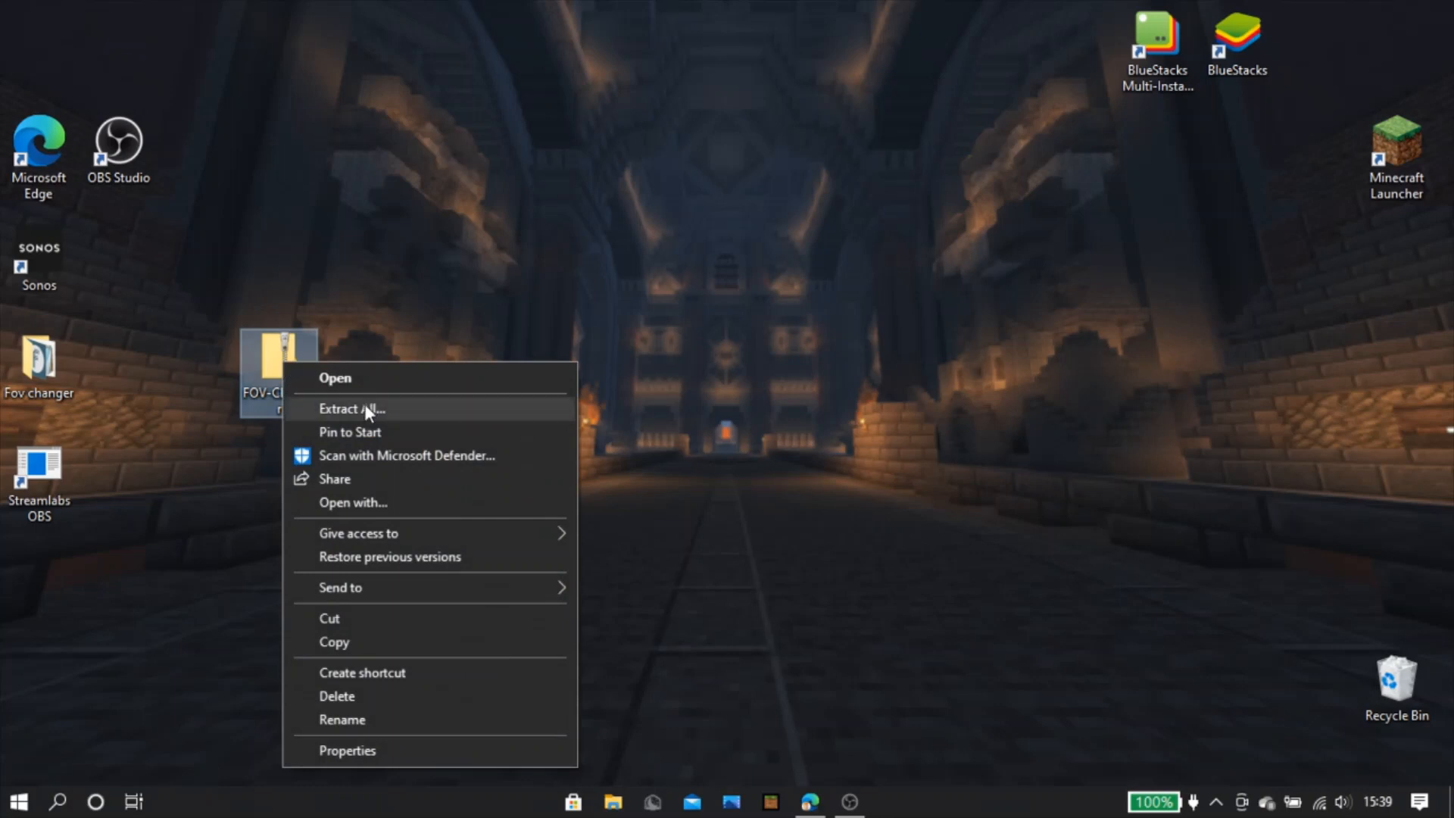
pyautogui.click(351, 408)
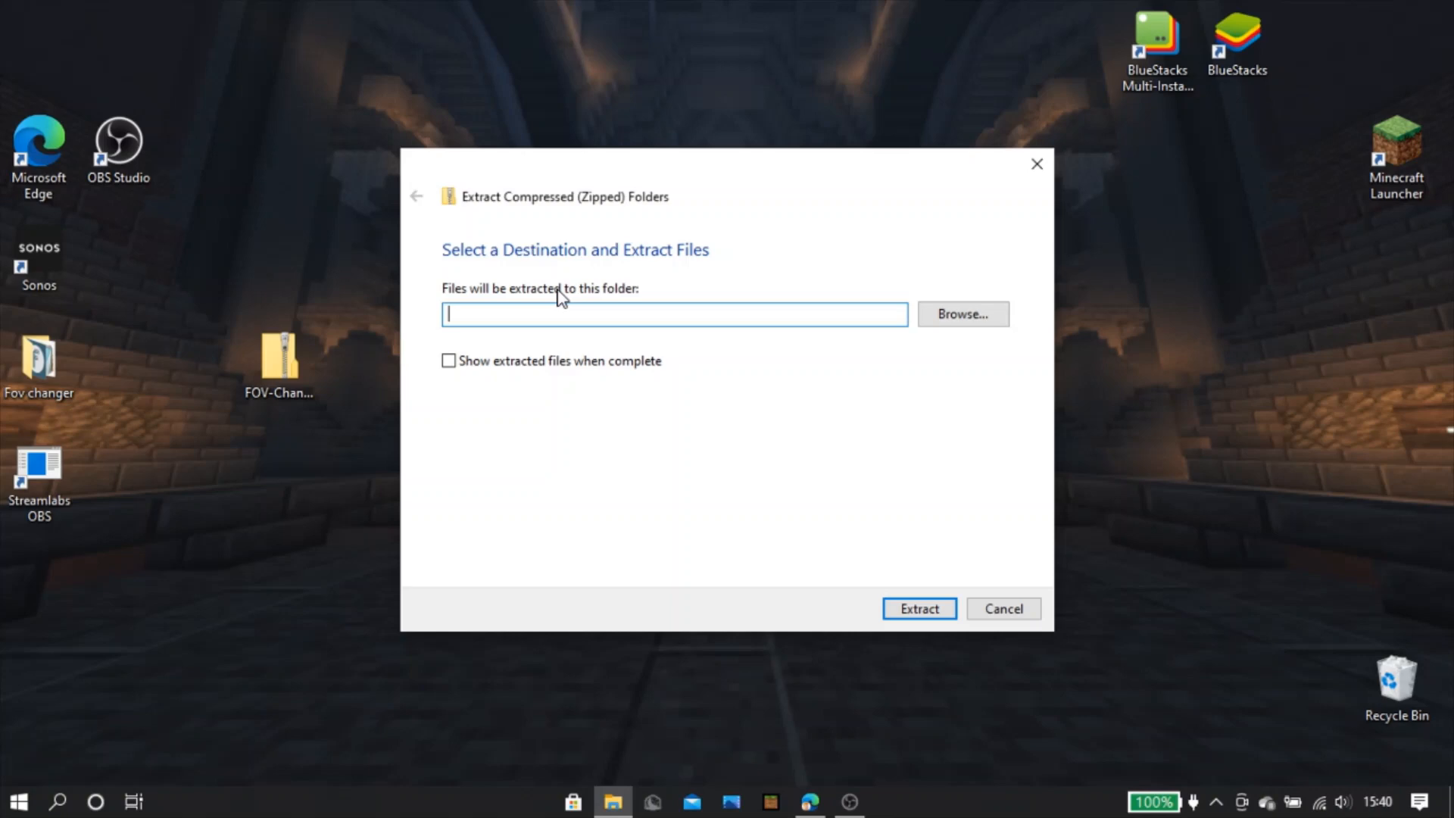
pyautogui.click(962, 314)
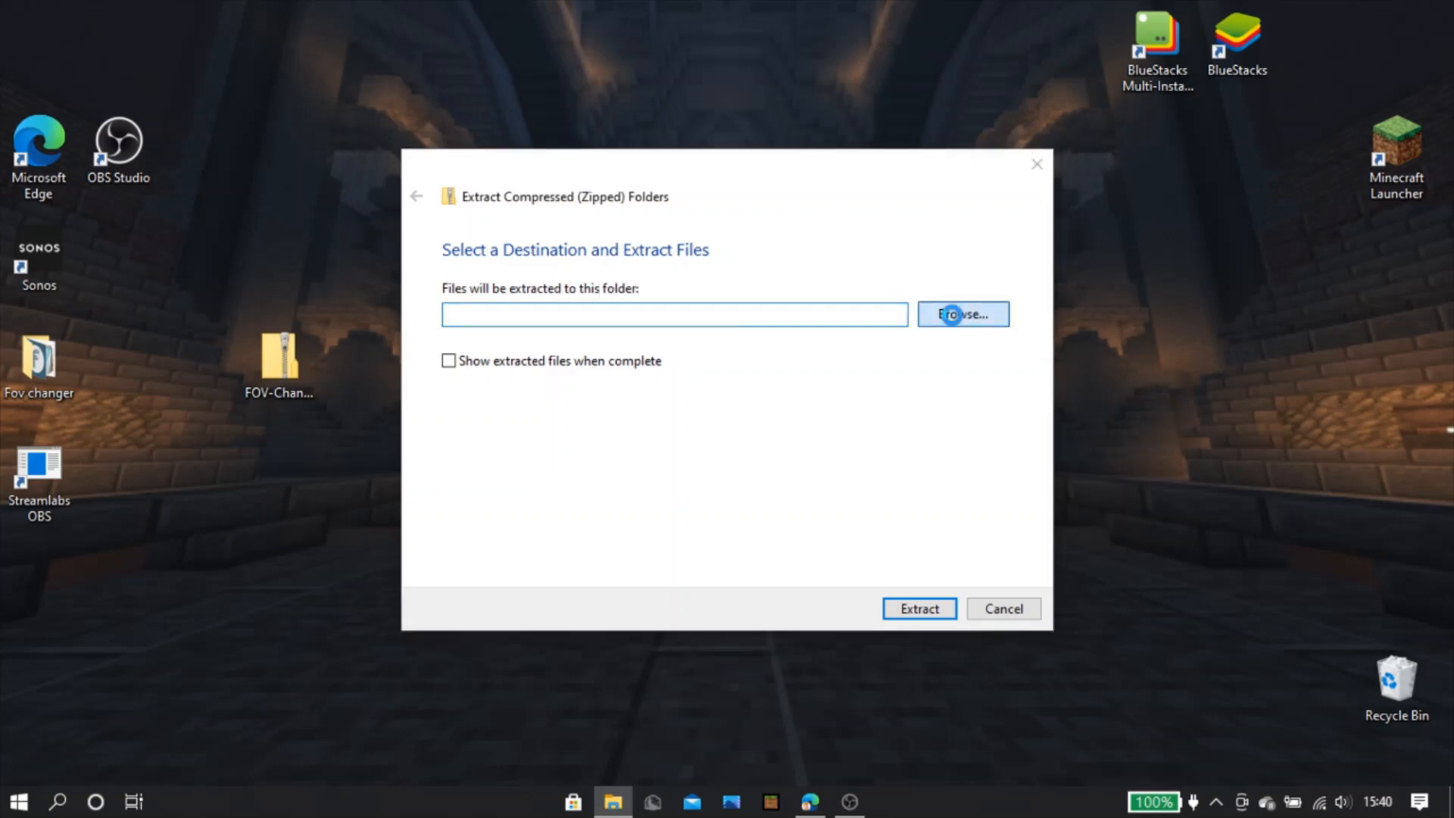
pyautogui.click(962, 313)
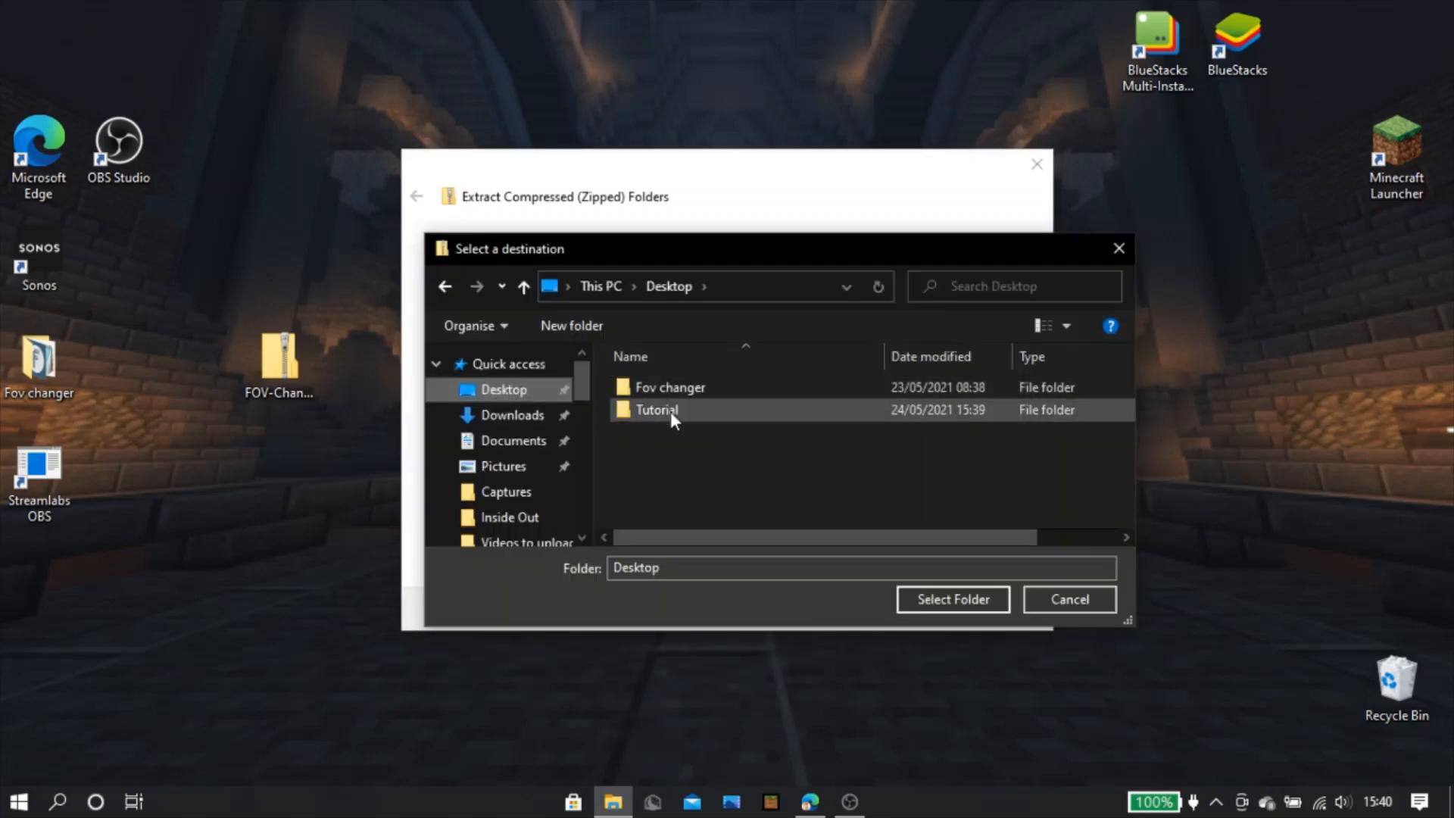
pyautogui.click(953, 599)
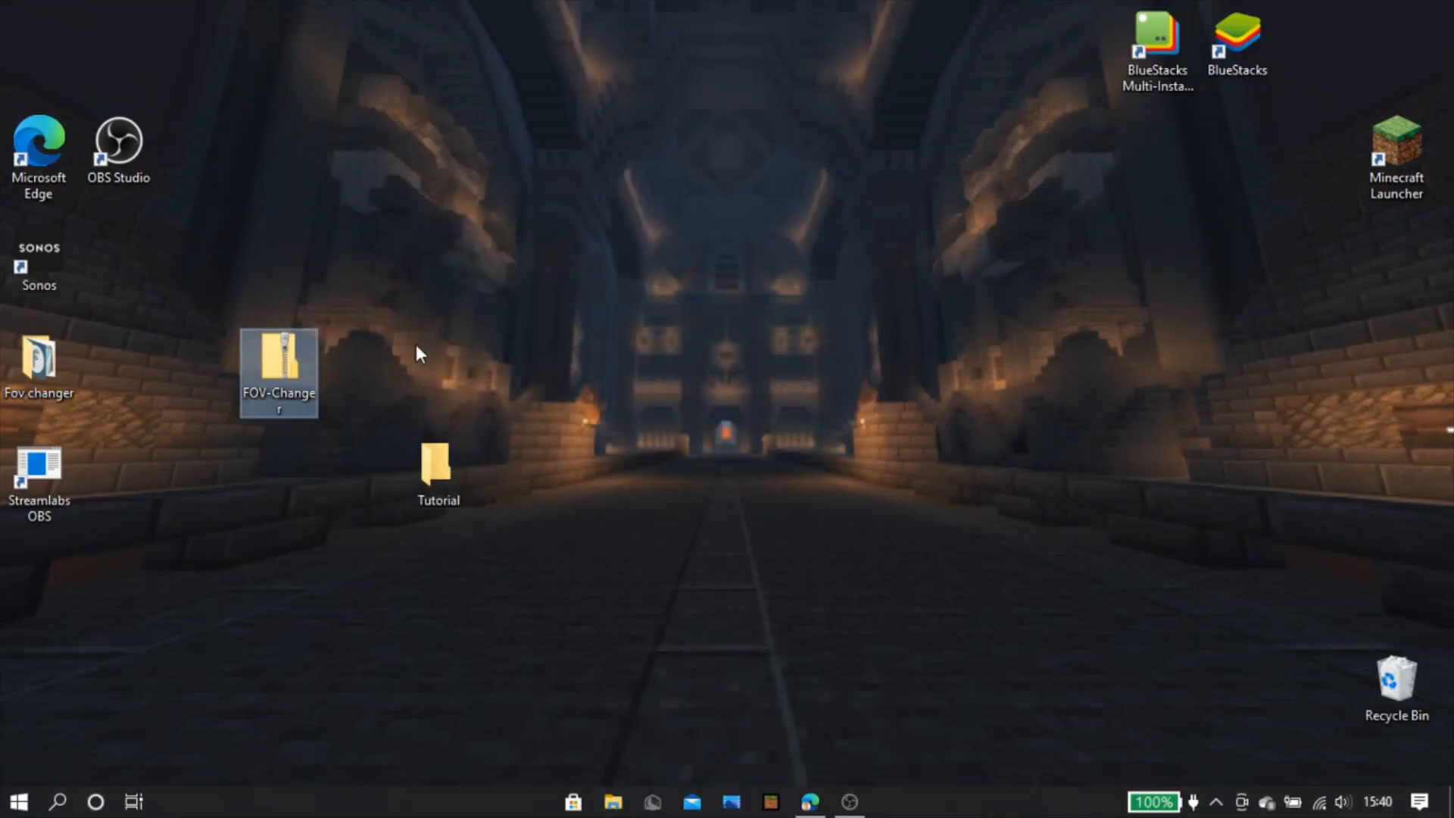
pyautogui.doubleClick(437, 463)
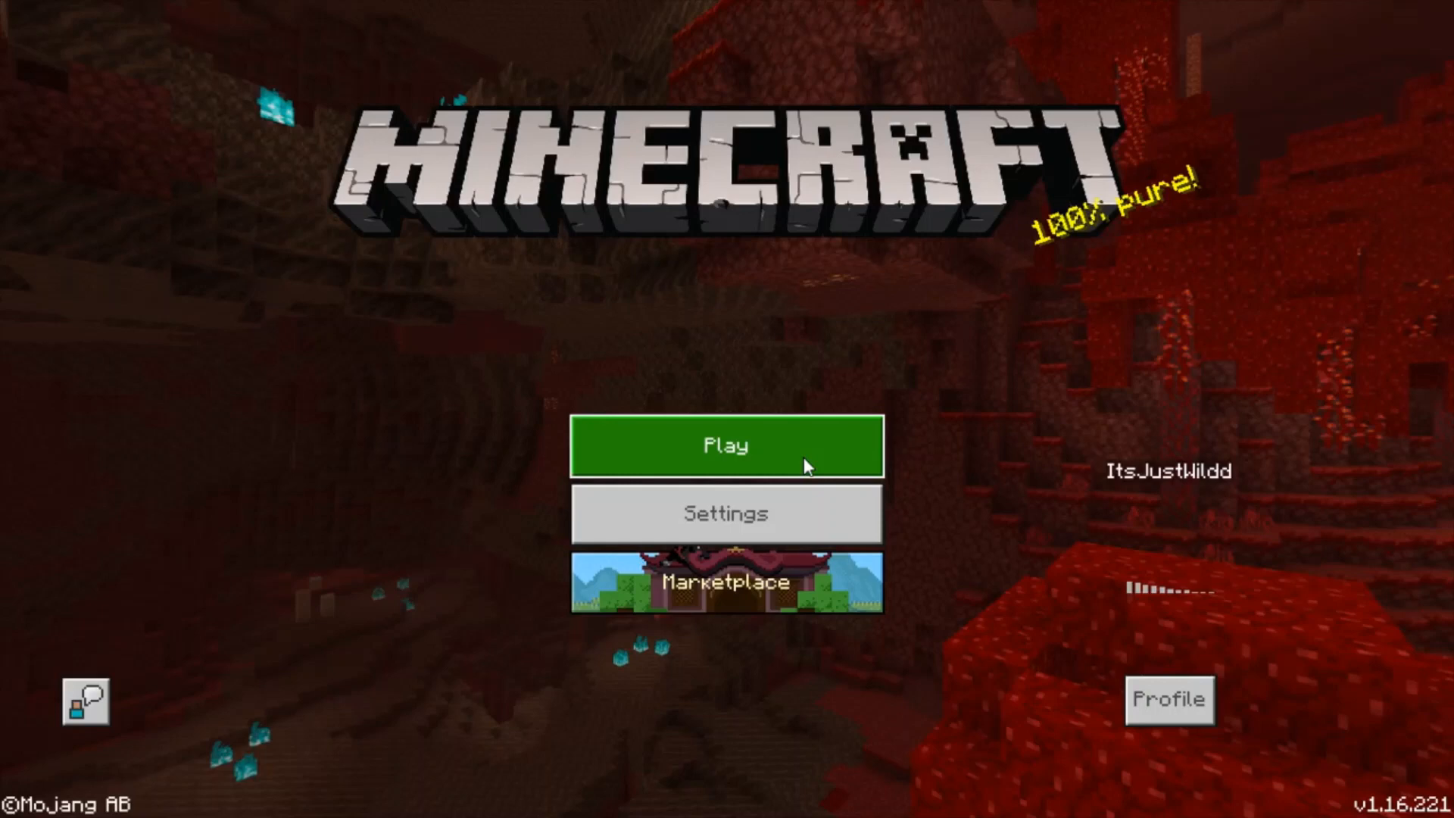
pyautogui.moveTo(944, 671)
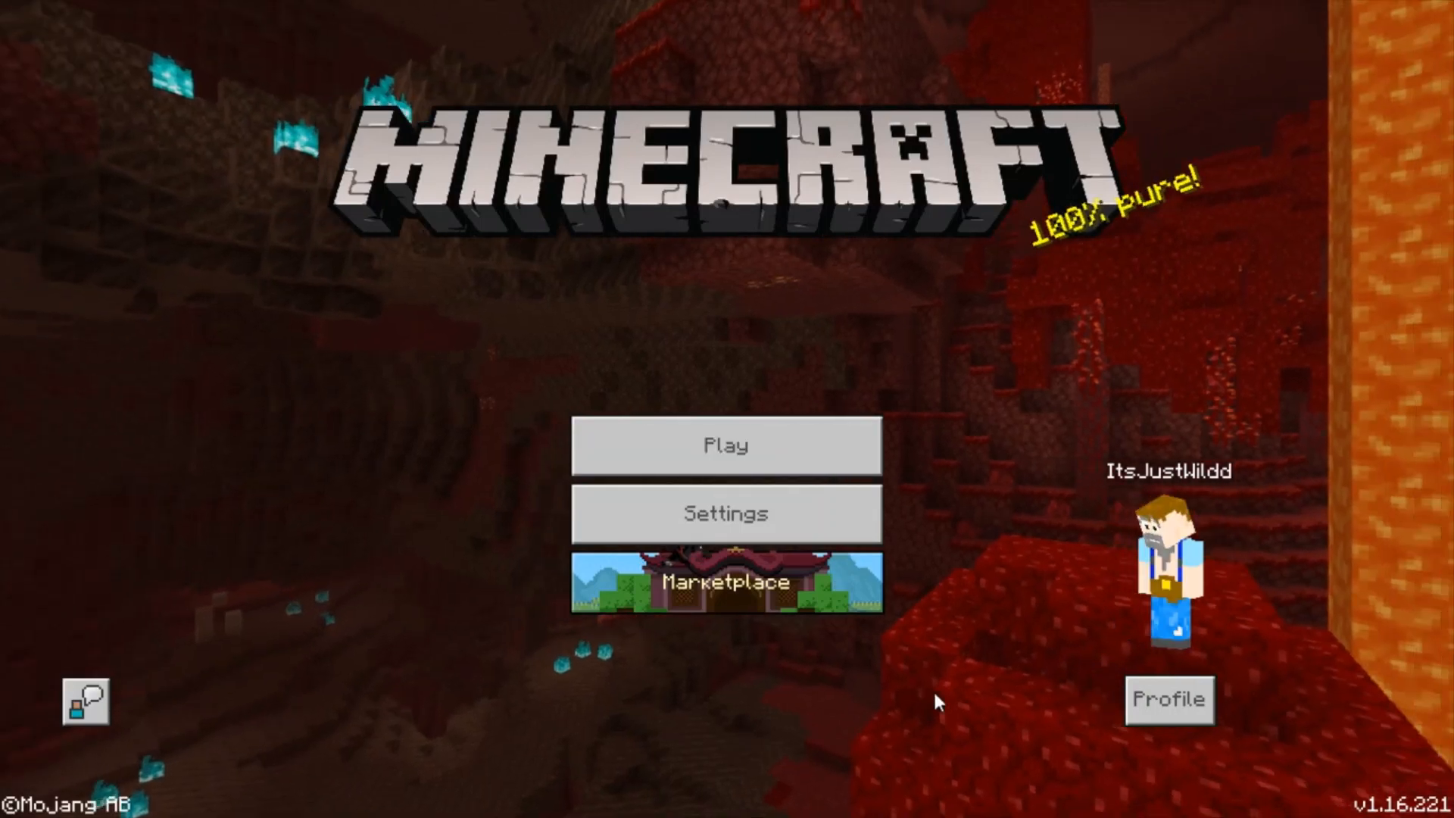
# Run FOV-Changer.exe from the Tutorial folder
pyautogui.click(17, 801)
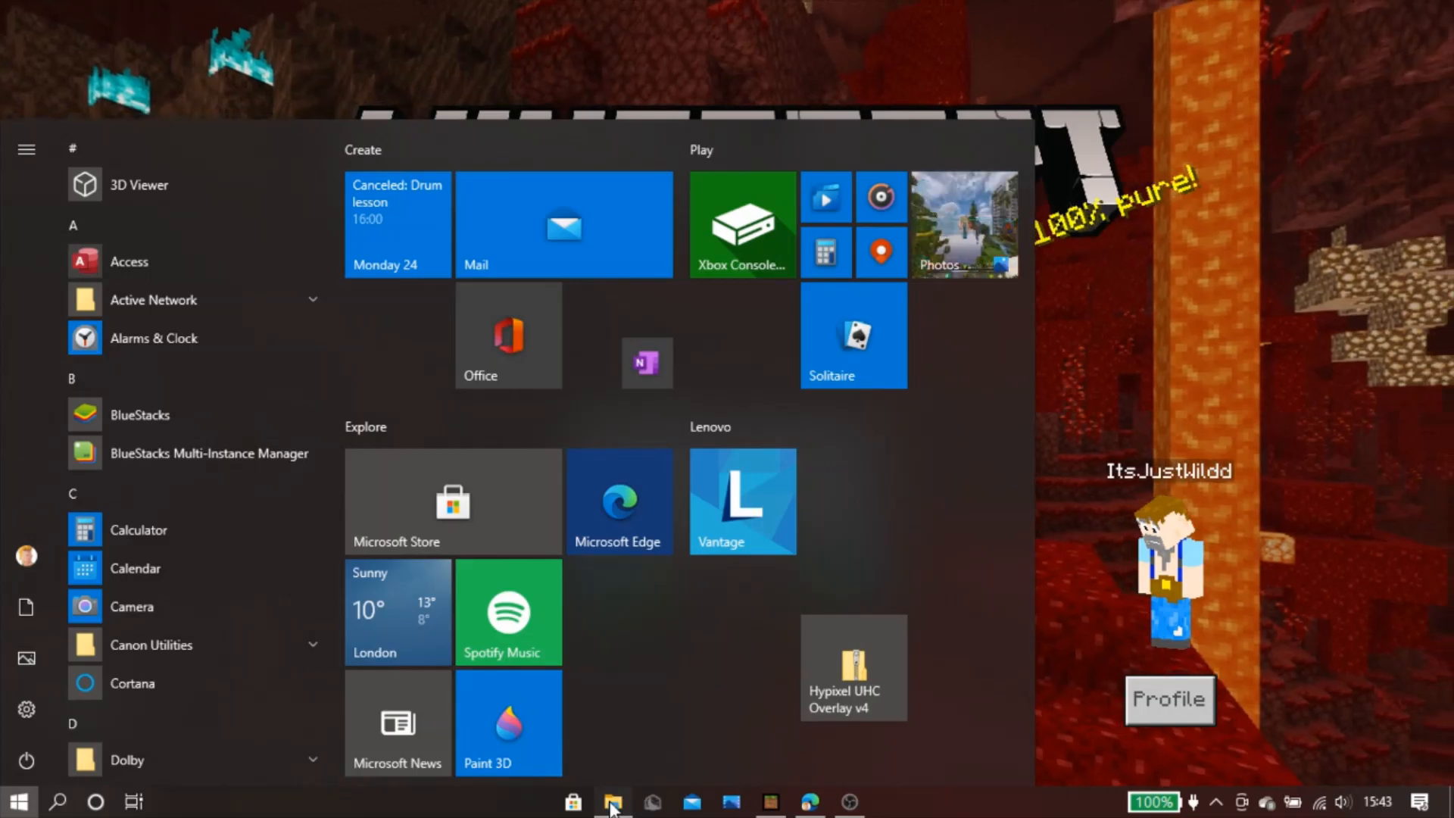
pyautogui.click(611, 801)
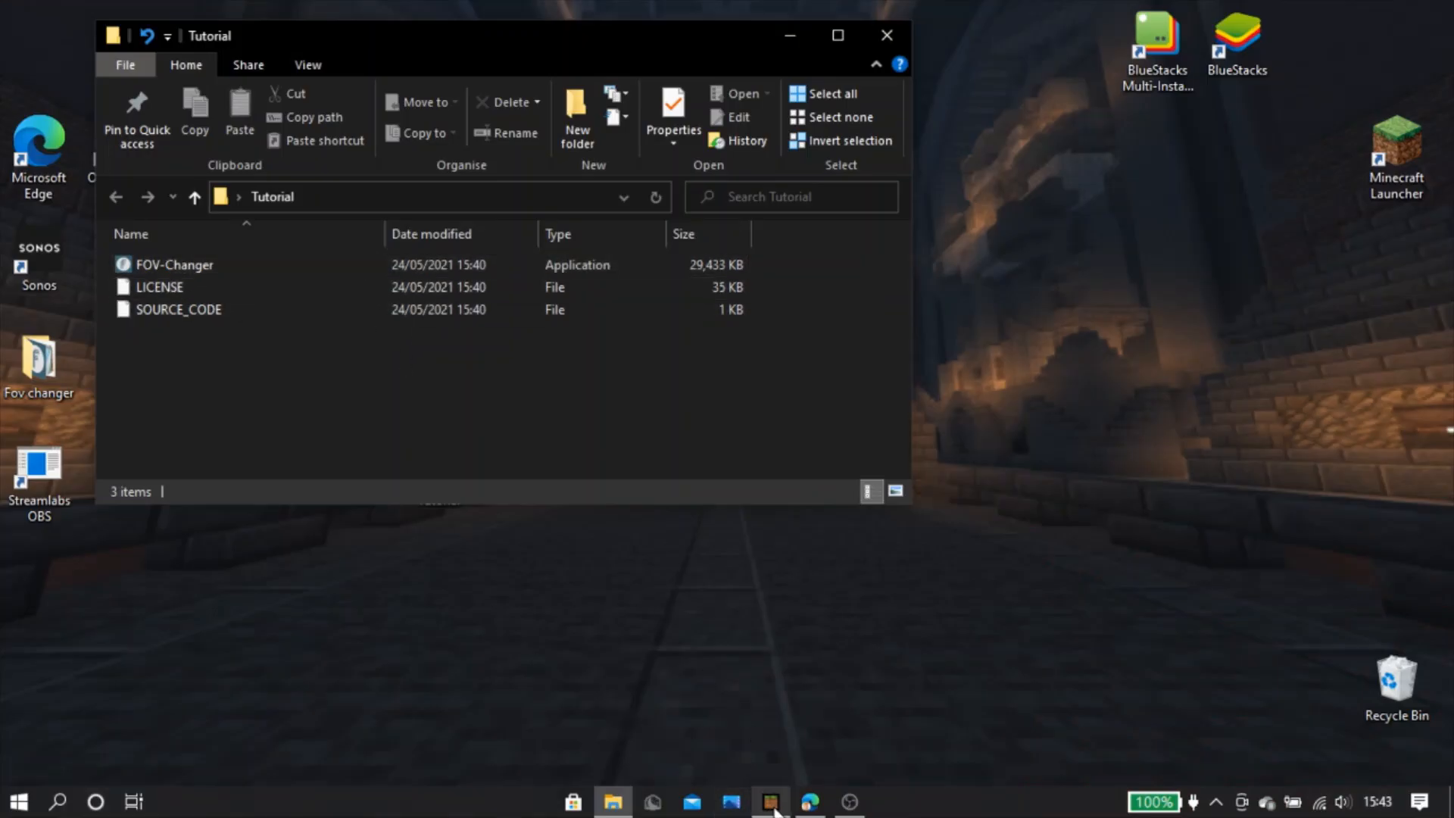
pyautogui.click(174, 265)
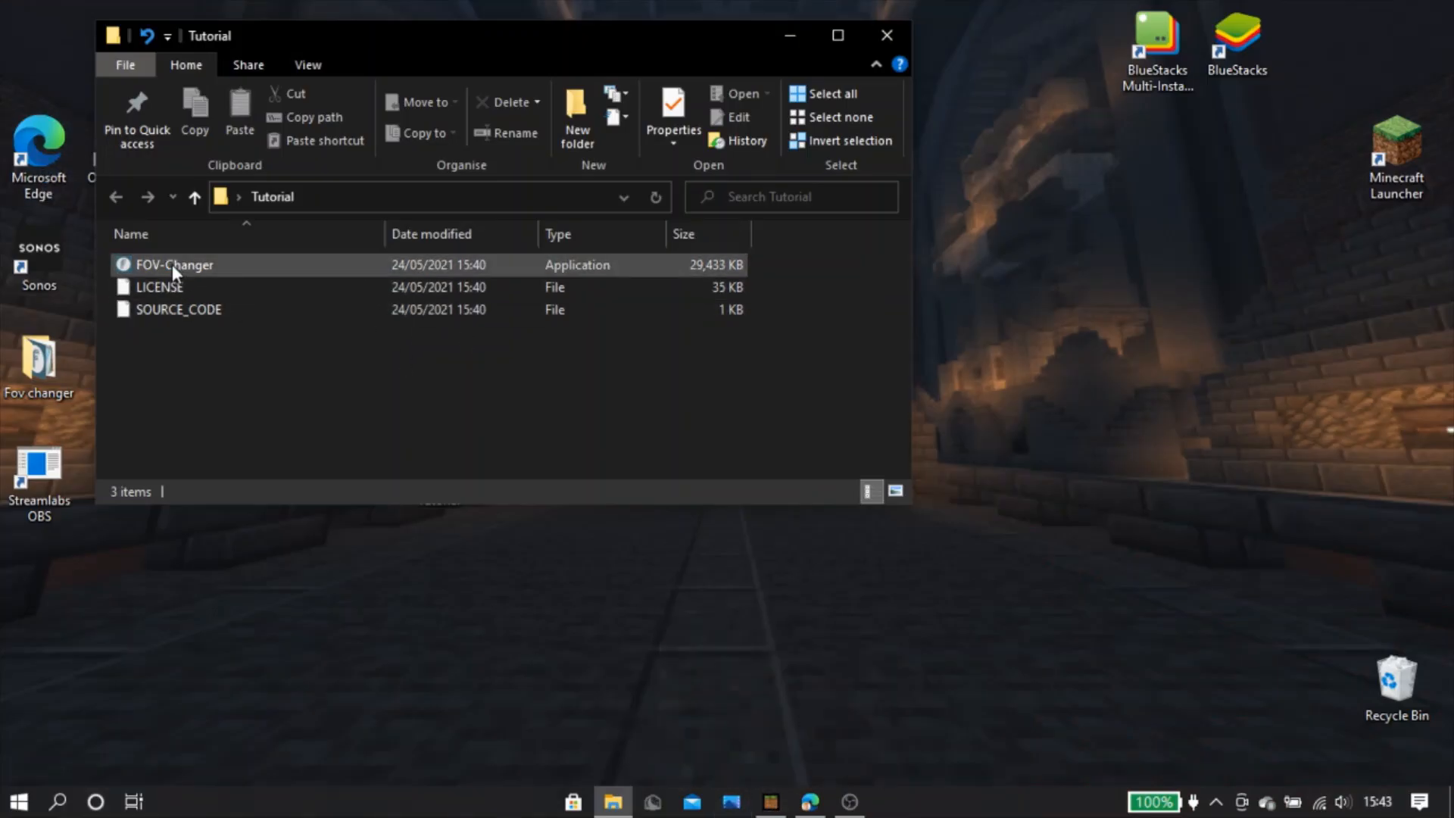
pyautogui.click(174, 265)
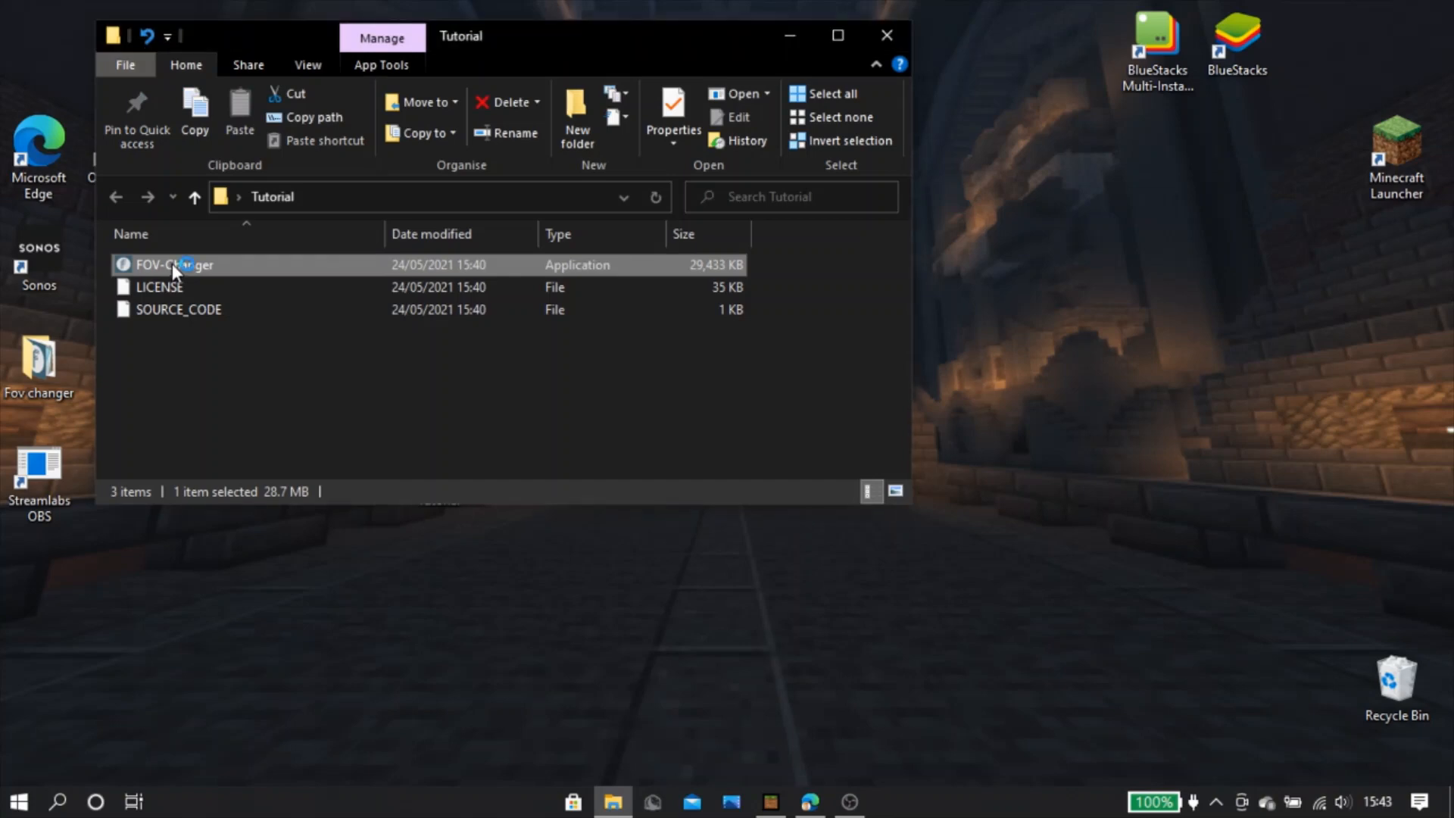
pyautogui.doubleClick(174, 264)
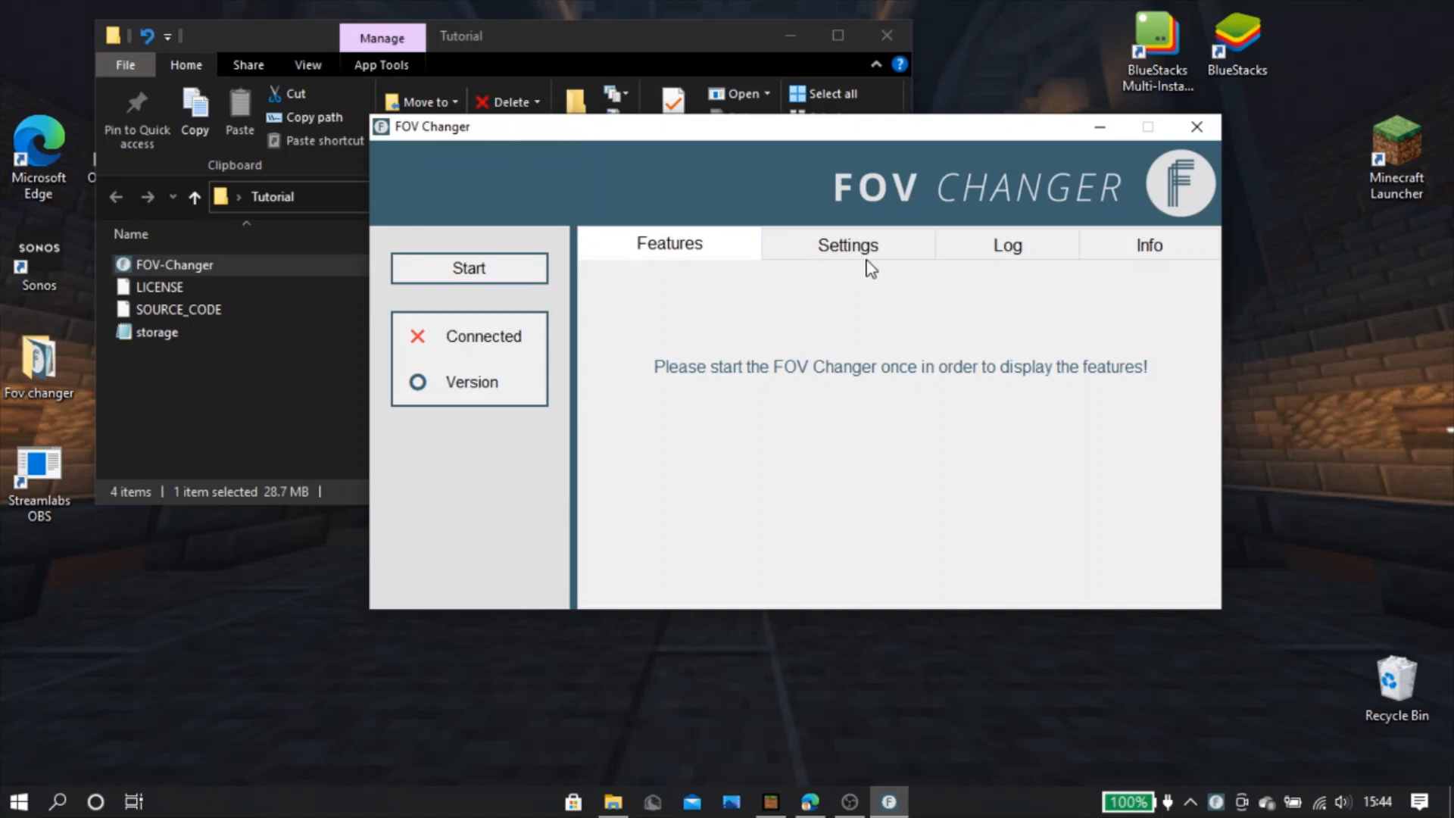
pyautogui.moveTo(656, 275)
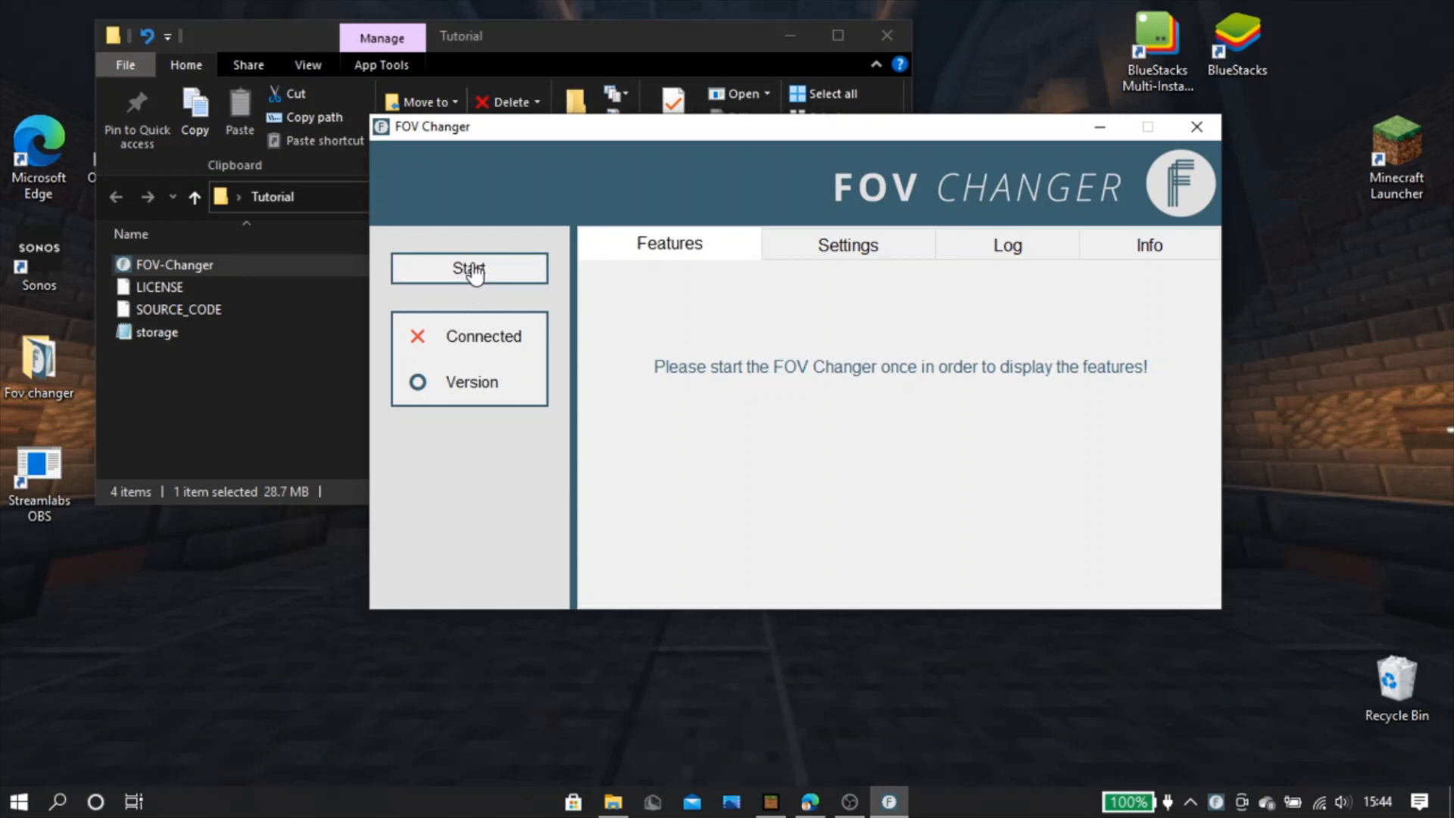
# Connect FOV Changer to Minecraft, then edit and save the sensitivity values
pyautogui.click(469, 268)
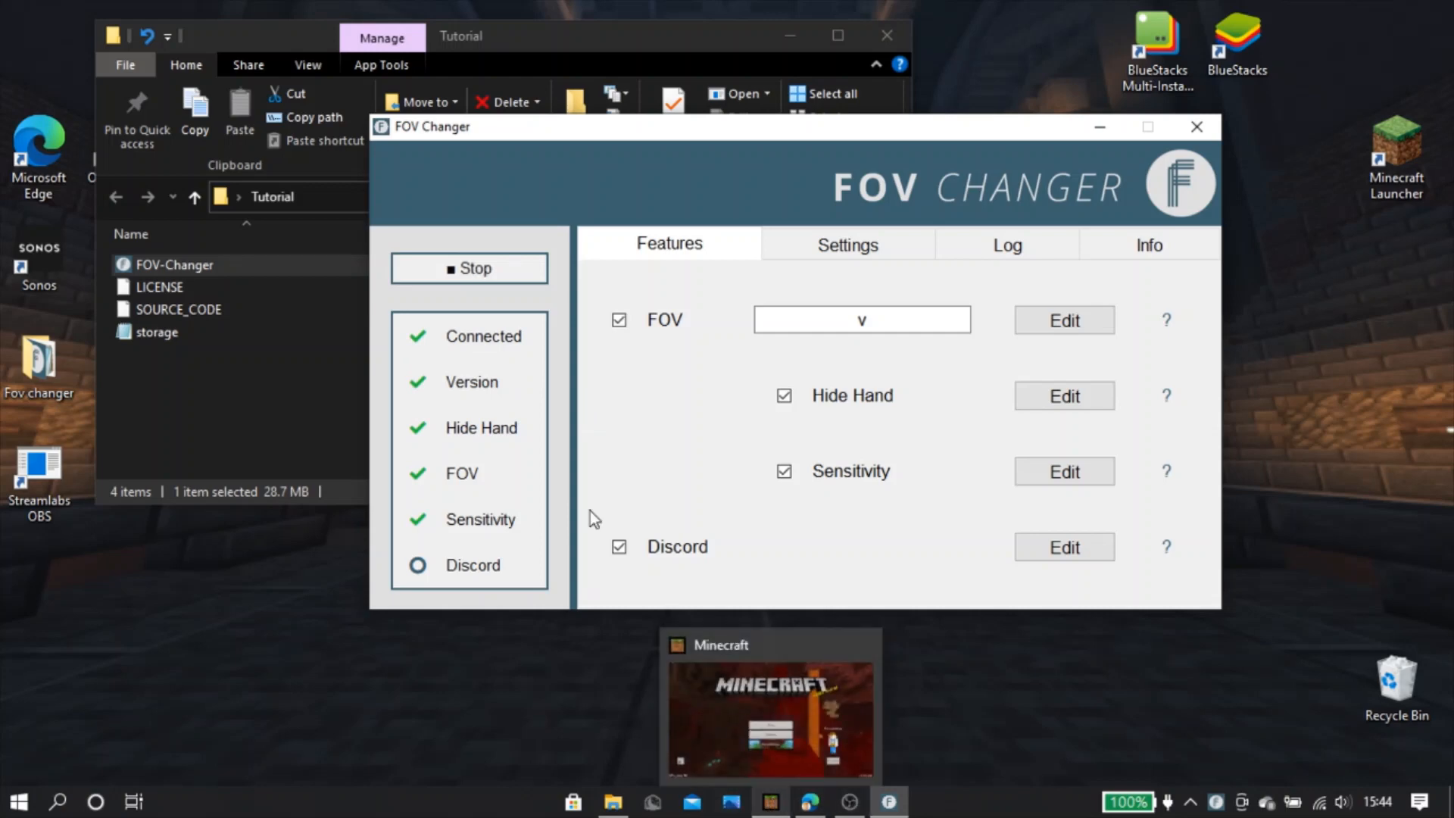
pyautogui.click(860, 318)
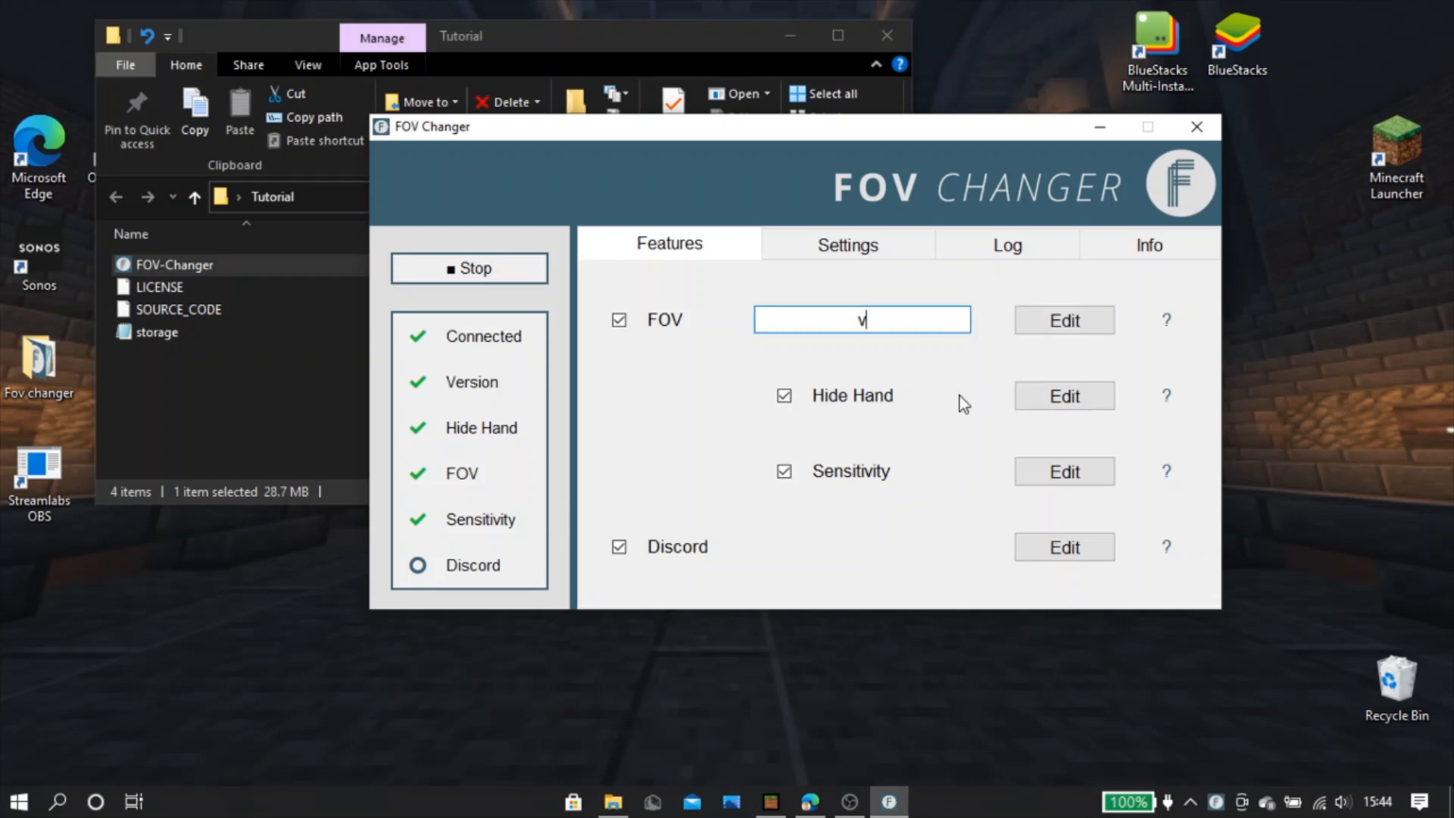
pyautogui.click(1062, 471)
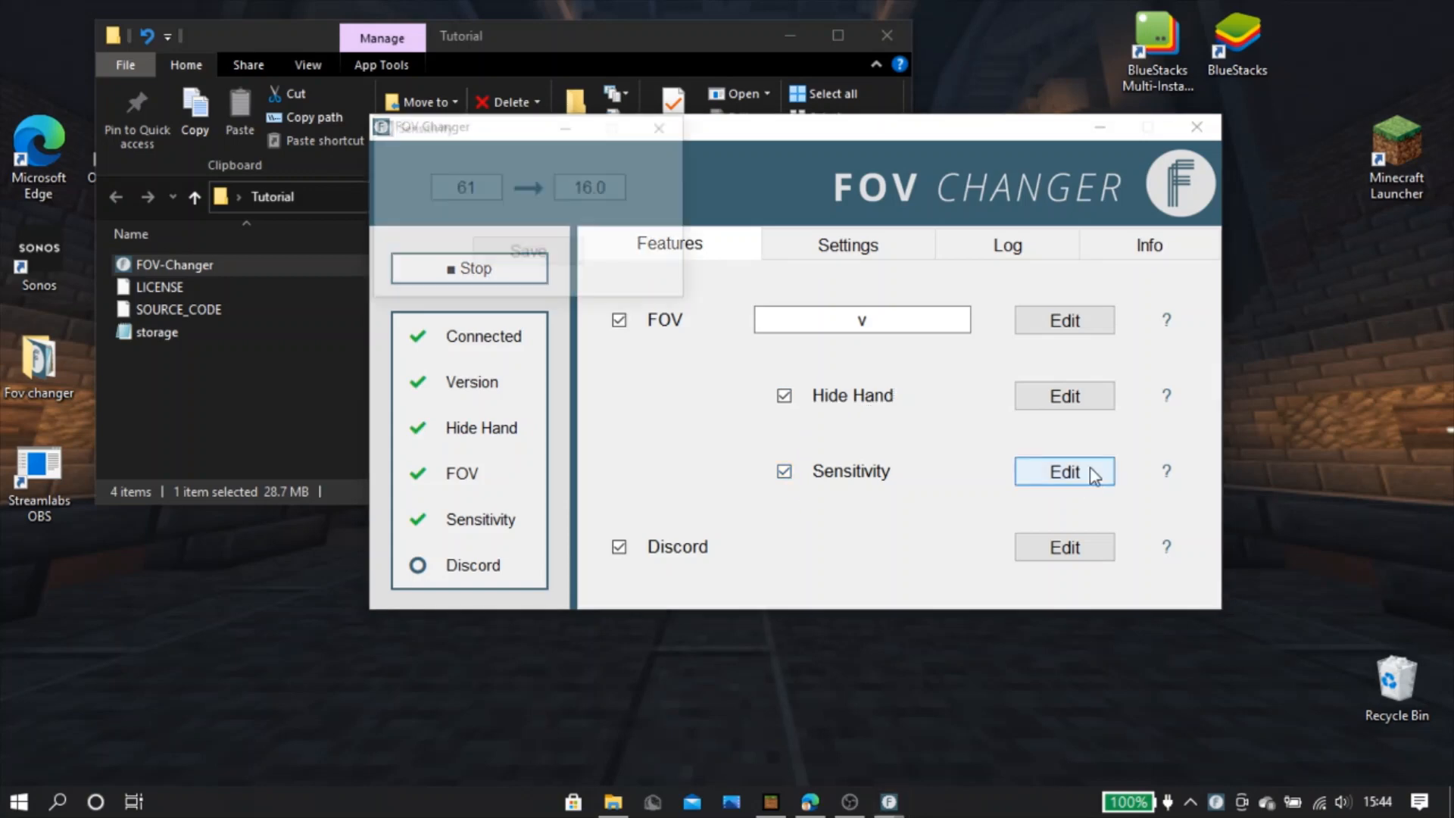
pyautogui.click(1063, 471)
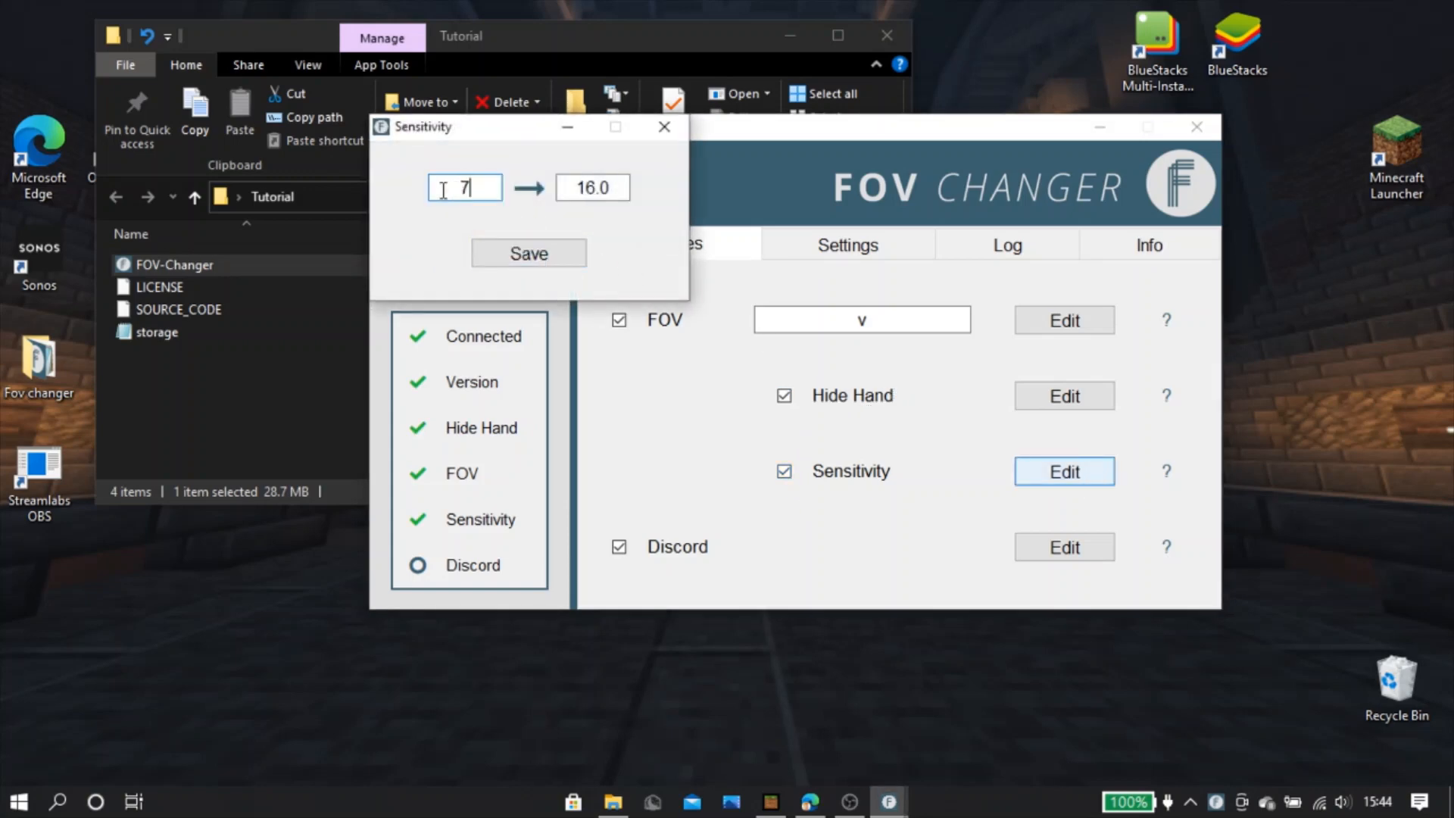
pyautogui.click(528, 253)
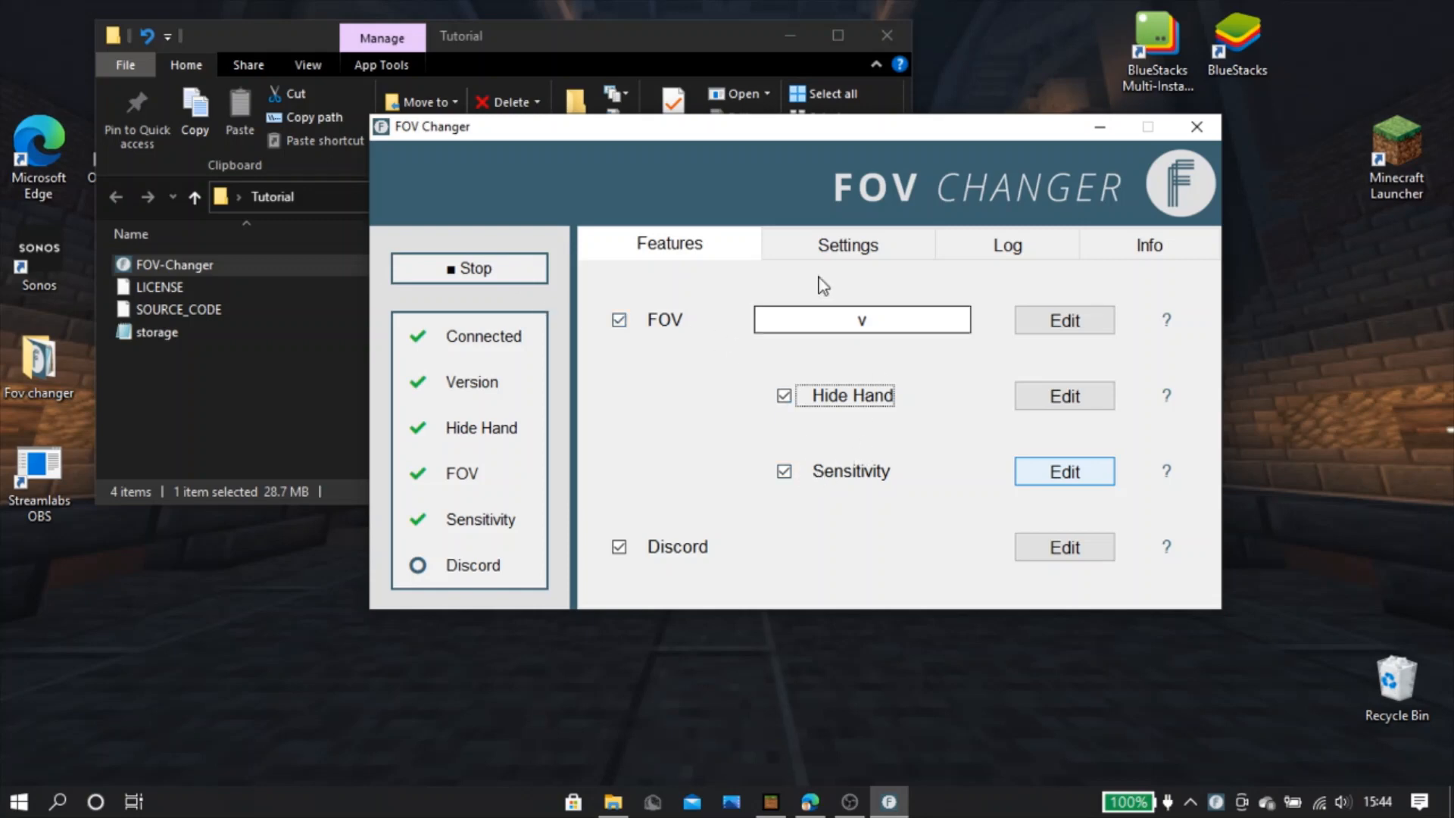
# Review the Settings tab, where the zoom key is V, and minimize the window
pyautogui.click(846, 244)
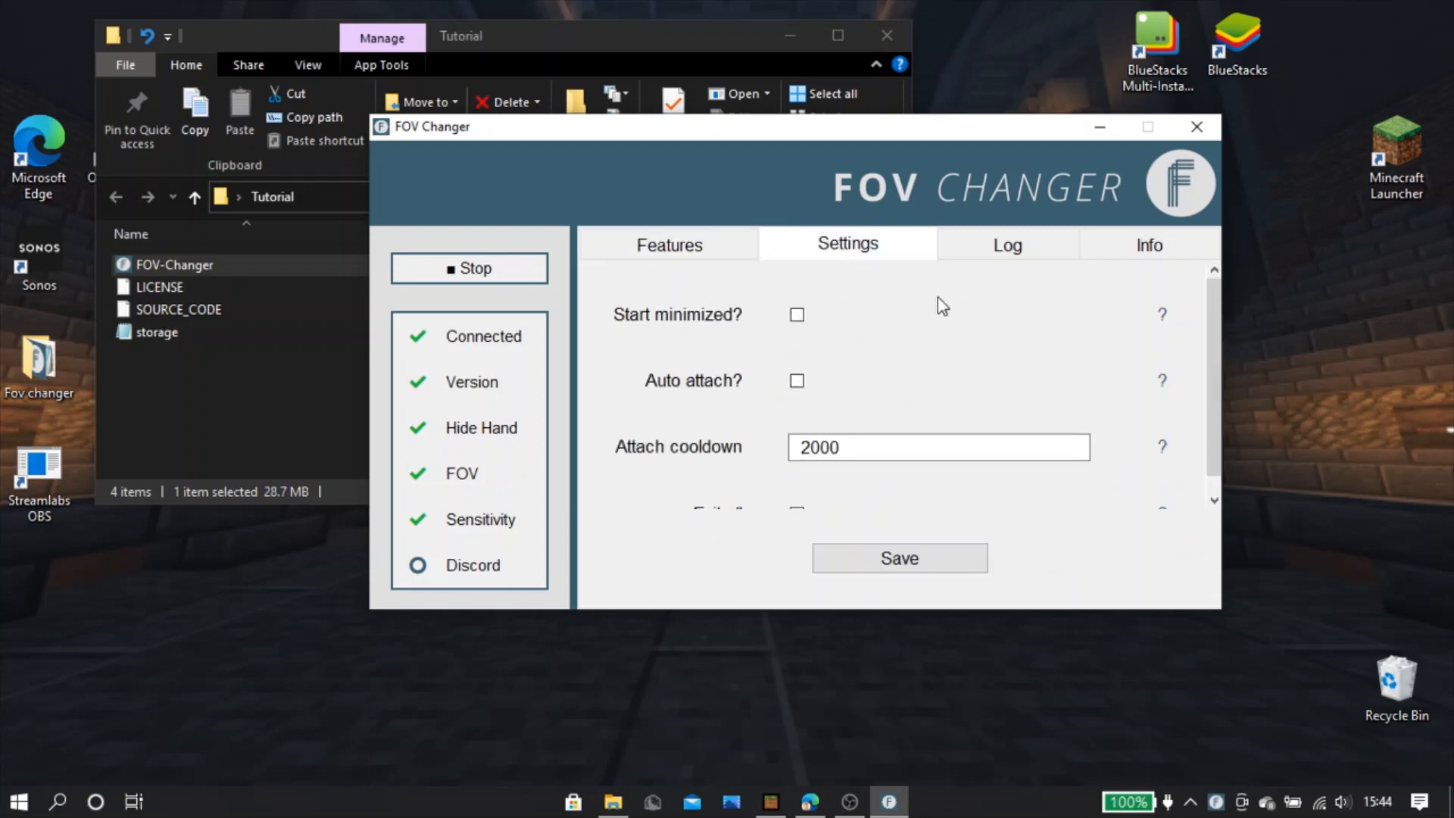
pyautogui.click(669, 243)
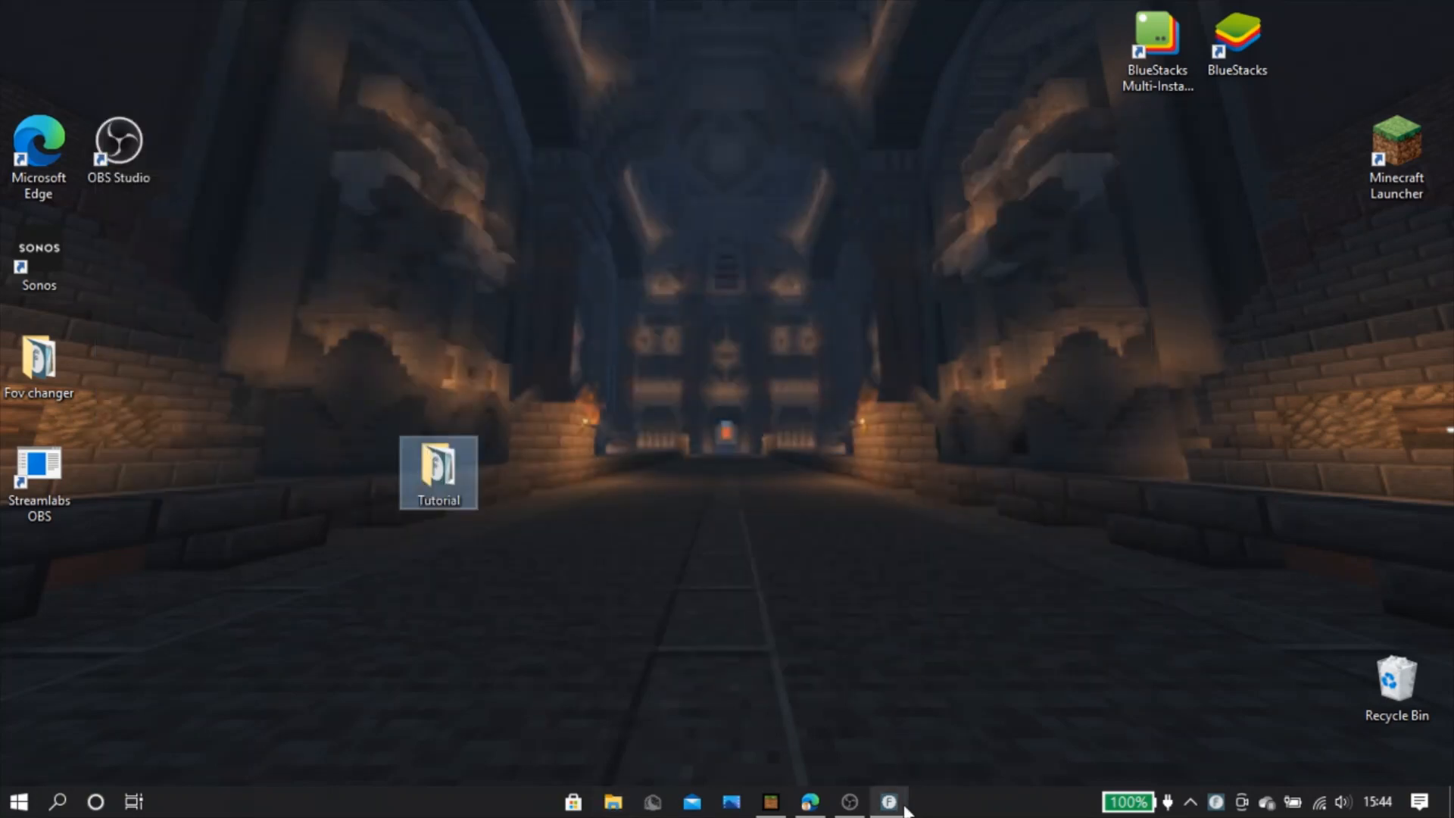
pyautogui.click(888, 801)
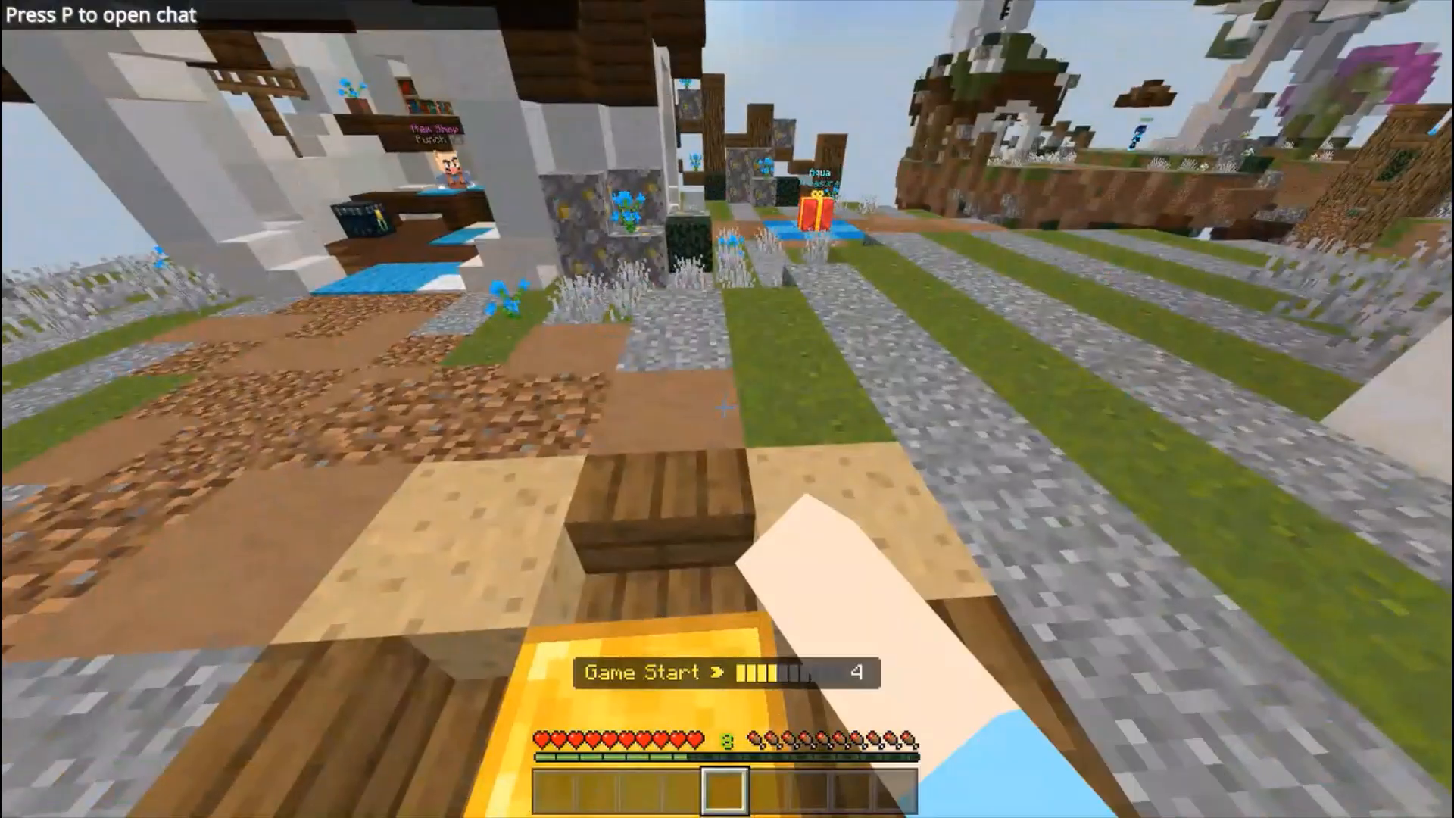
pyautogui.moveTo(727, 409)
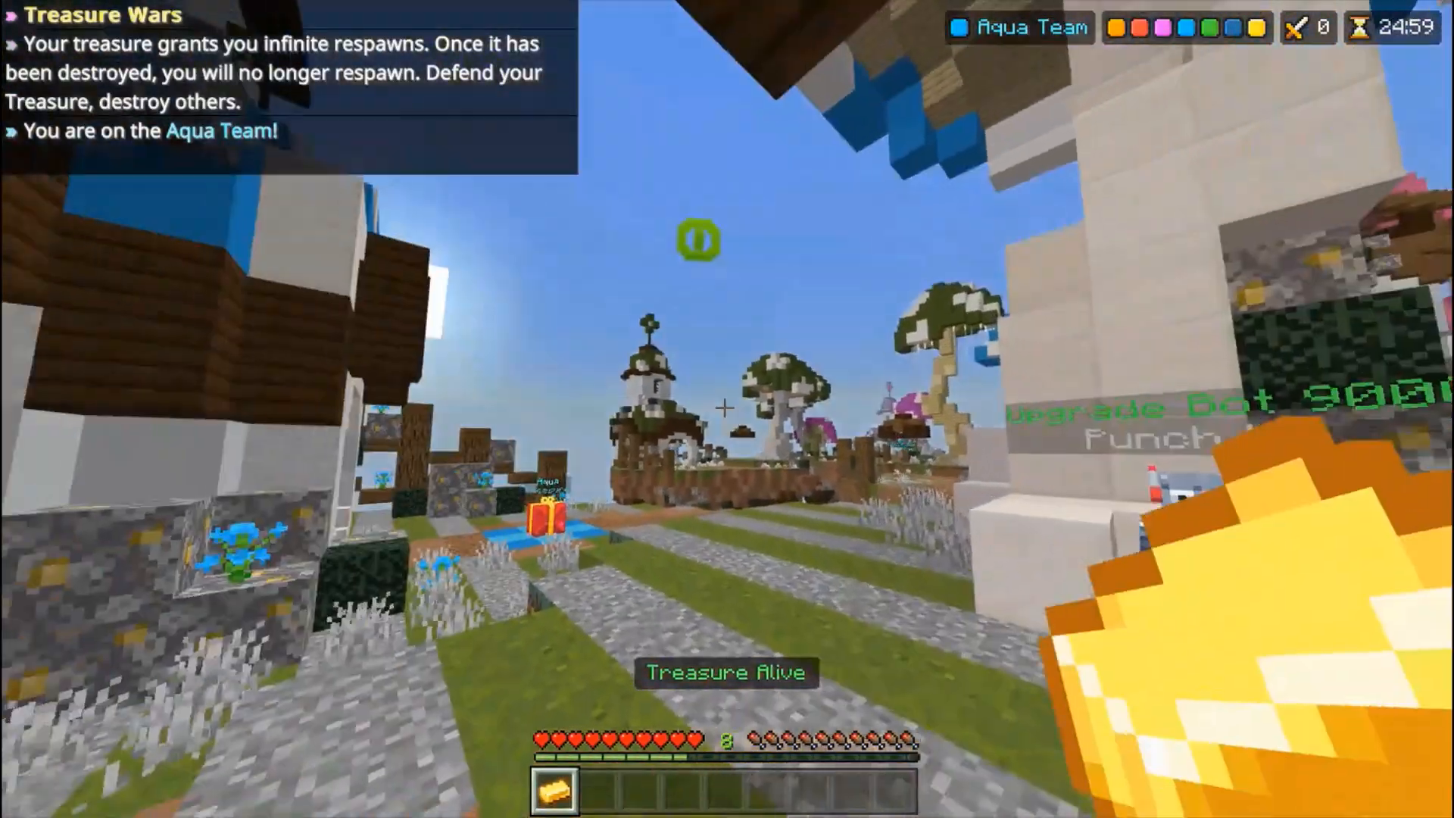
pyautogui.moveTo(727, 409)
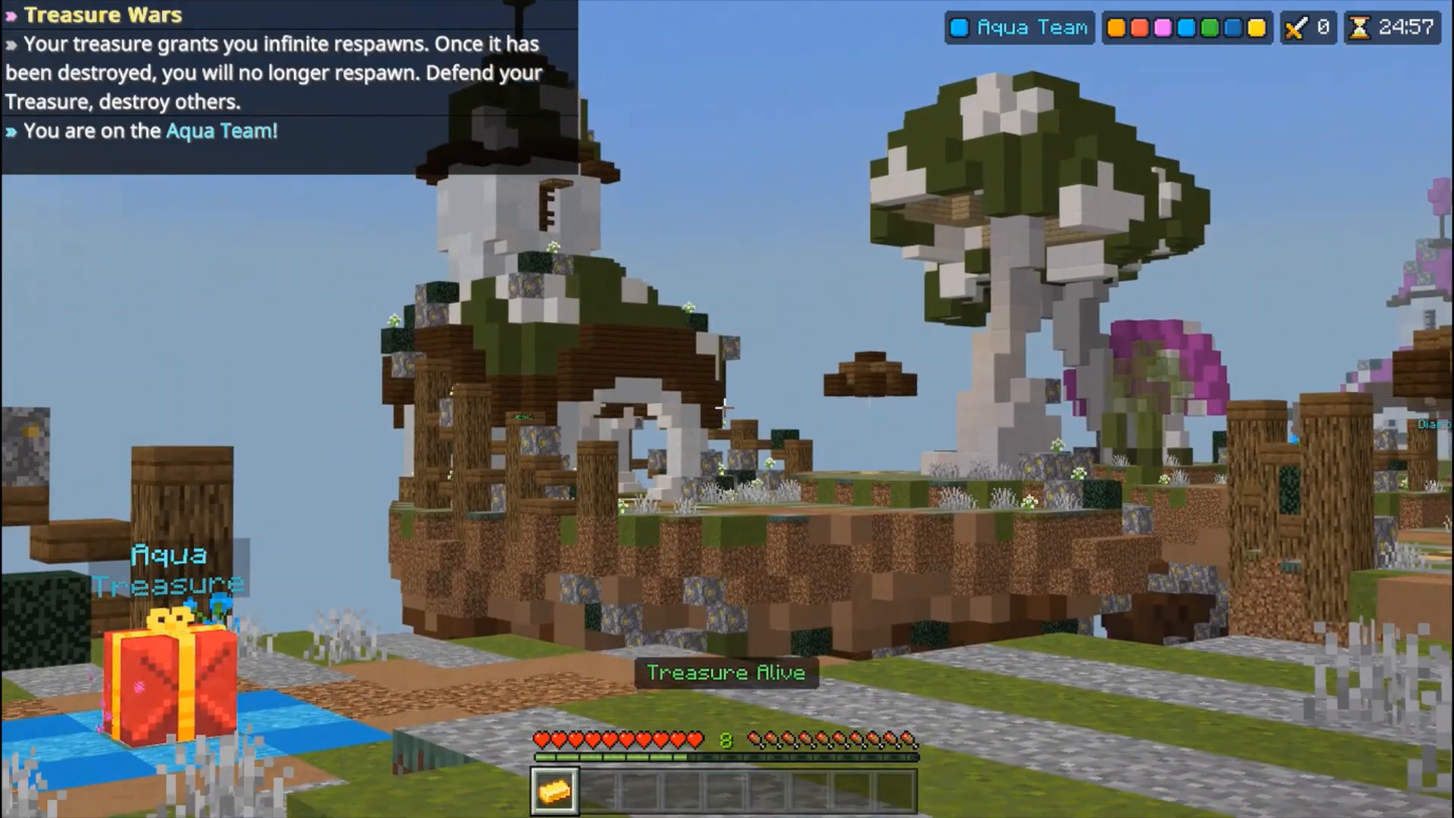
pyautogui.moveTo(726, 408)
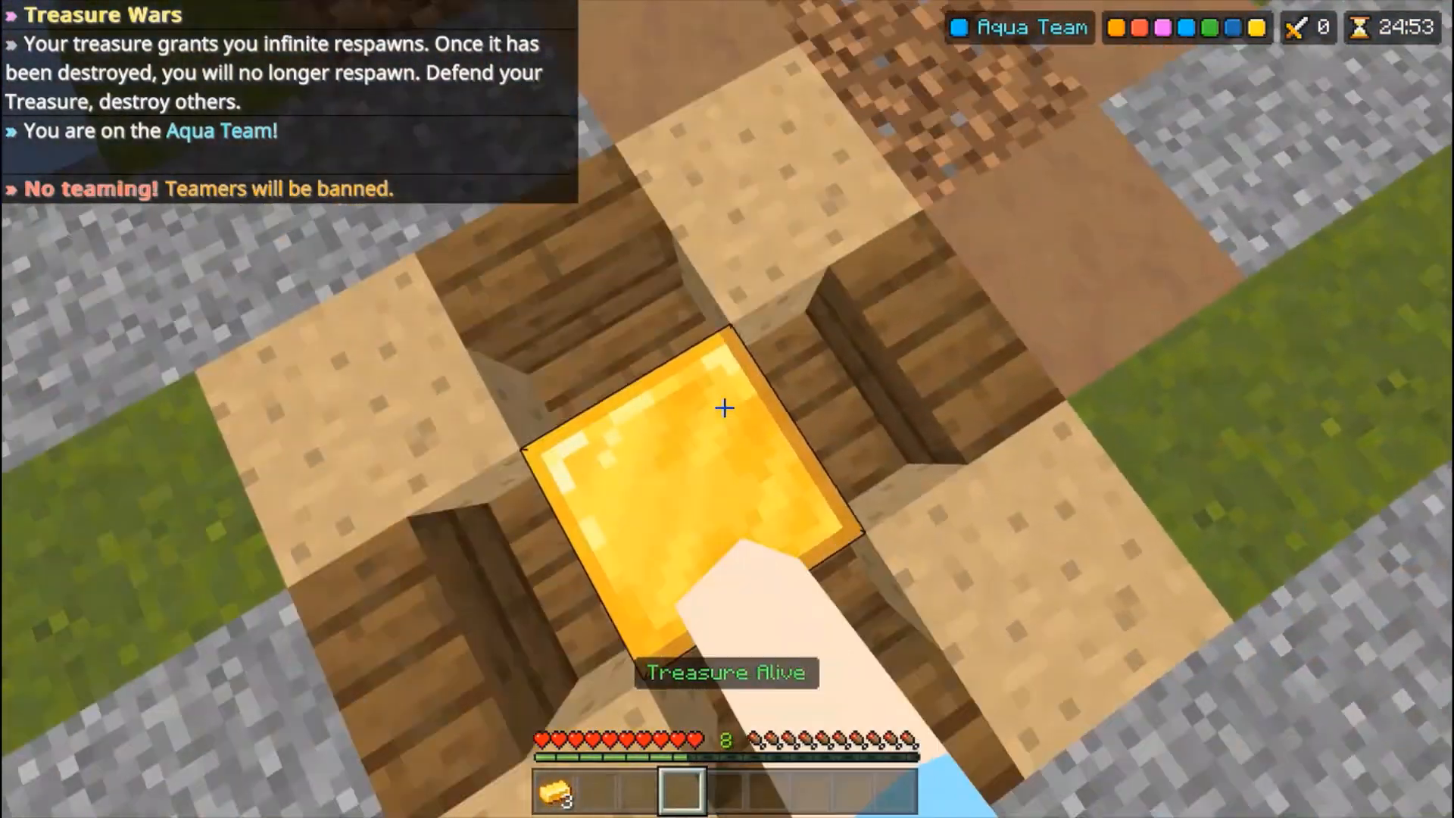
pyautogui.moveTo(727, 409)
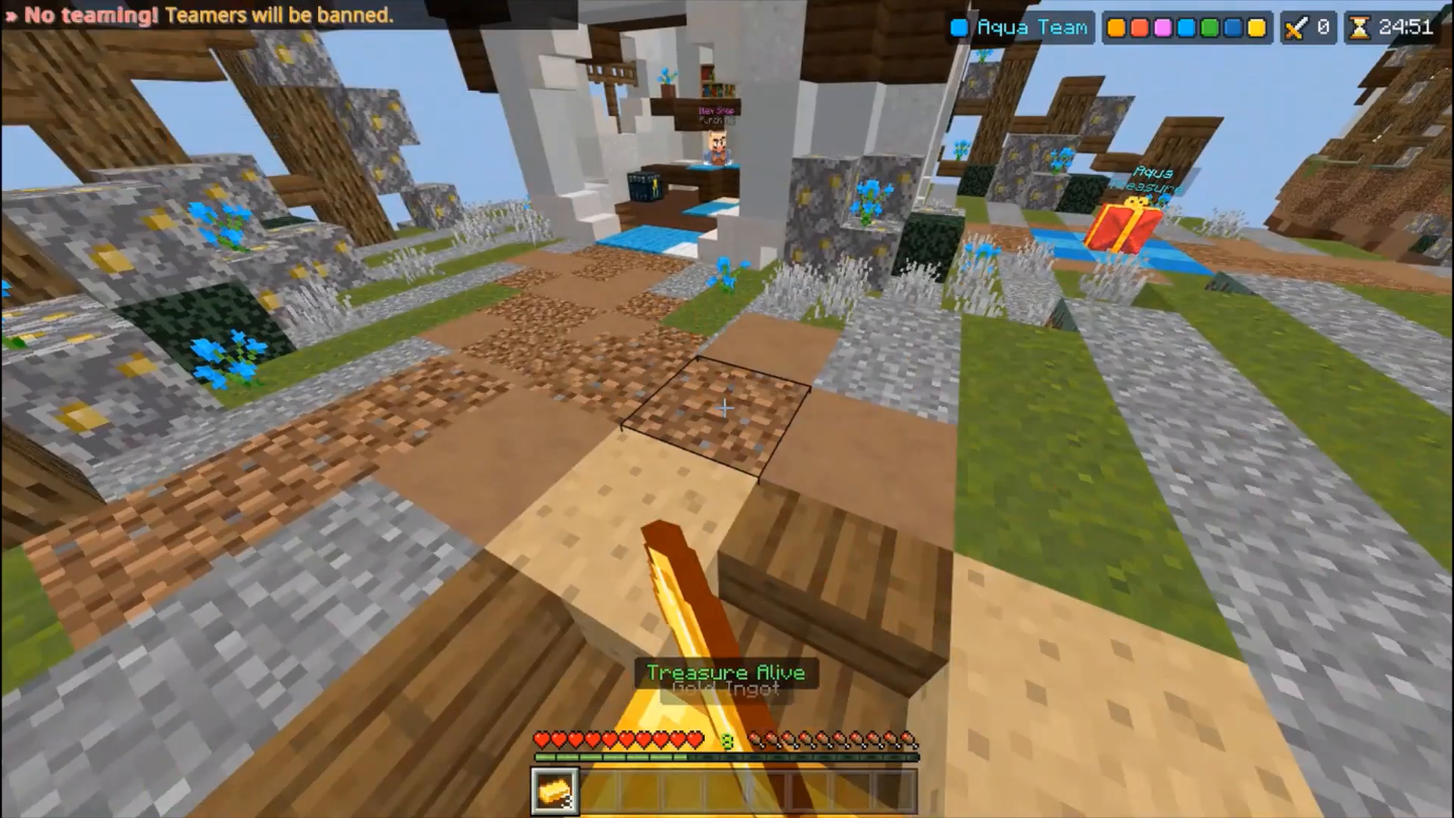
pyautogui.moveTo(727, 409)
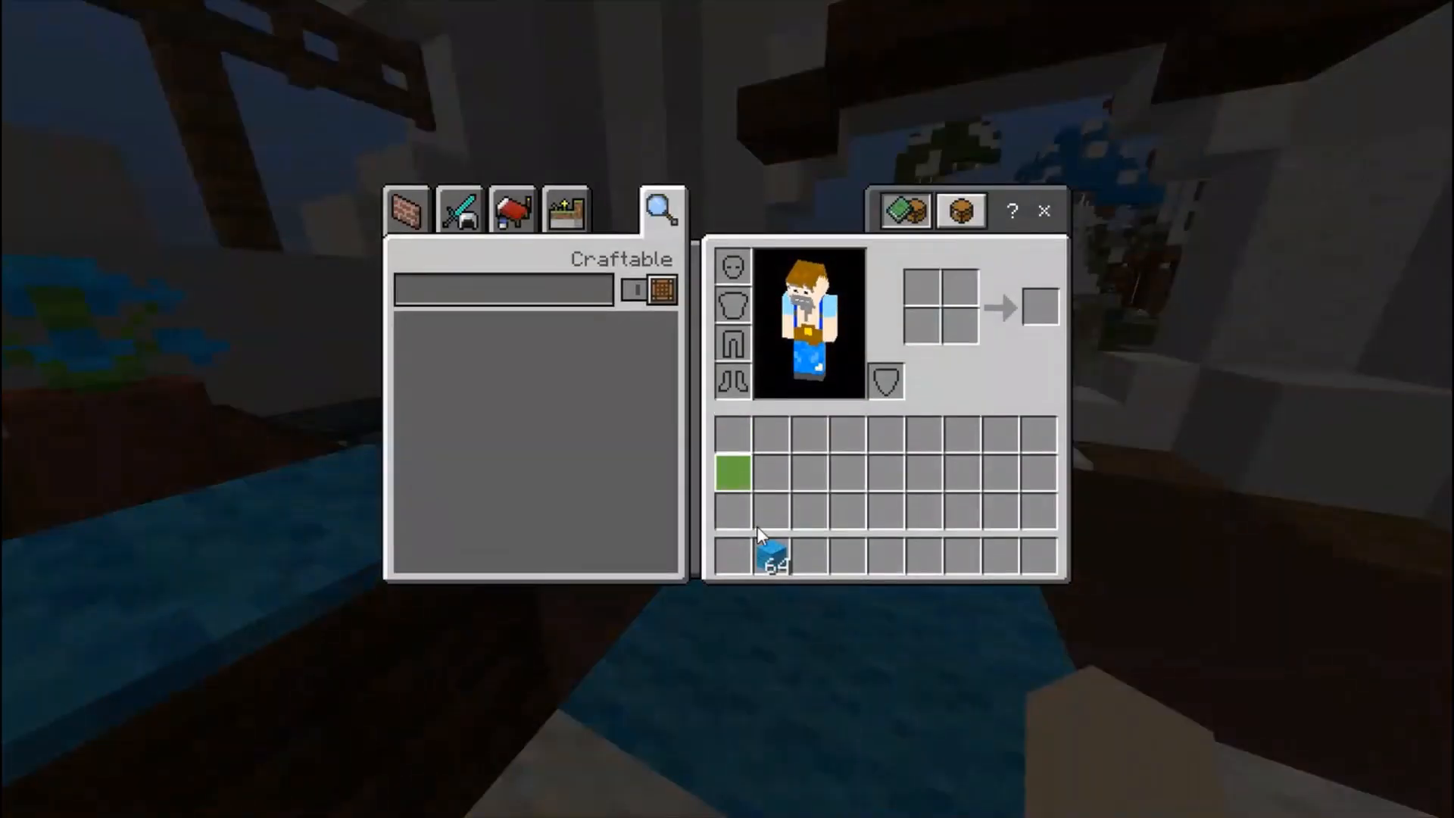
# Close the inventory and upgrade the Aqua summoner for 2 diamonds at Upgrade Bot 9000
pyautogui.press('Escape')
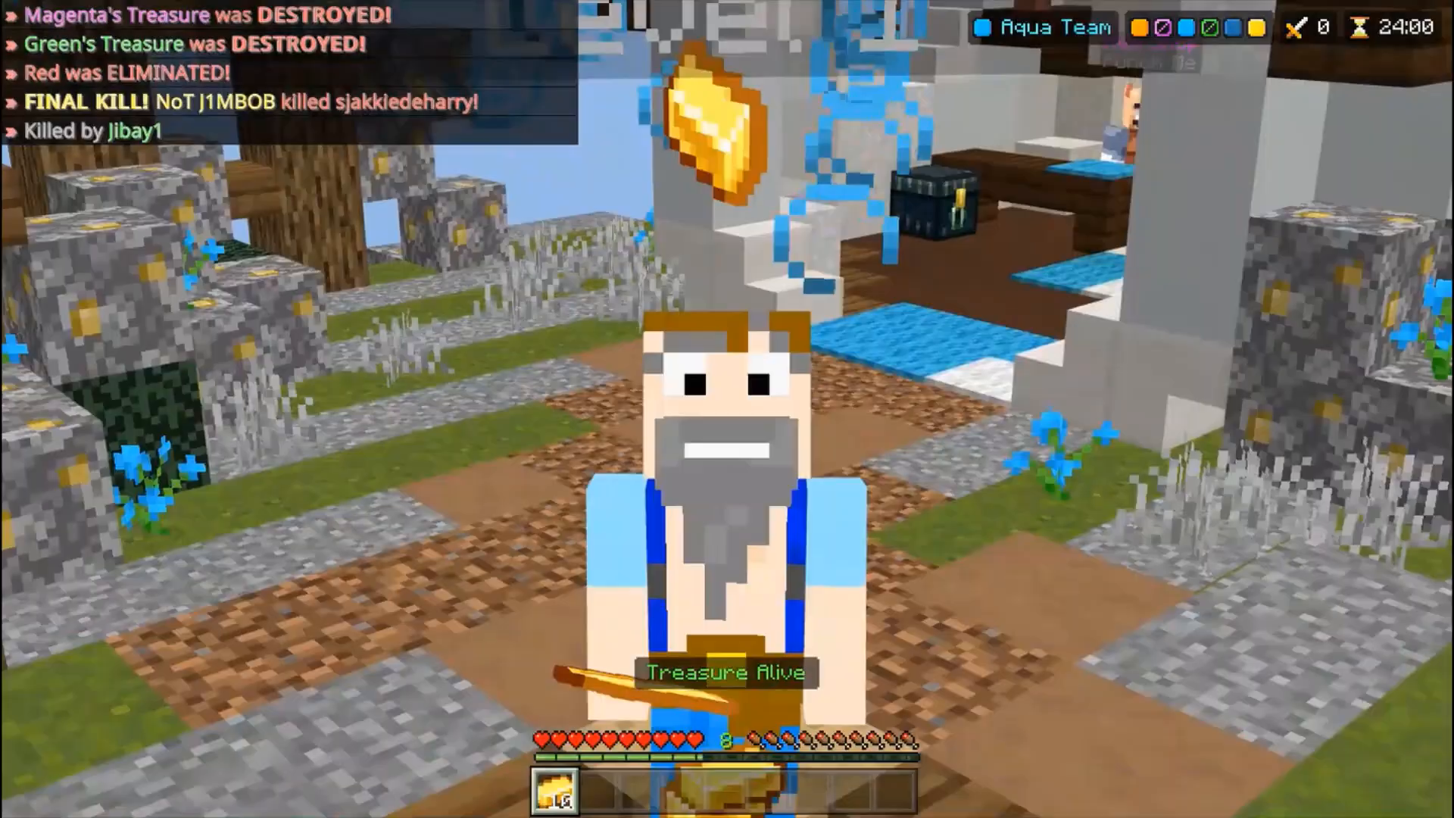
pyautogui.moveTo(727, 409)
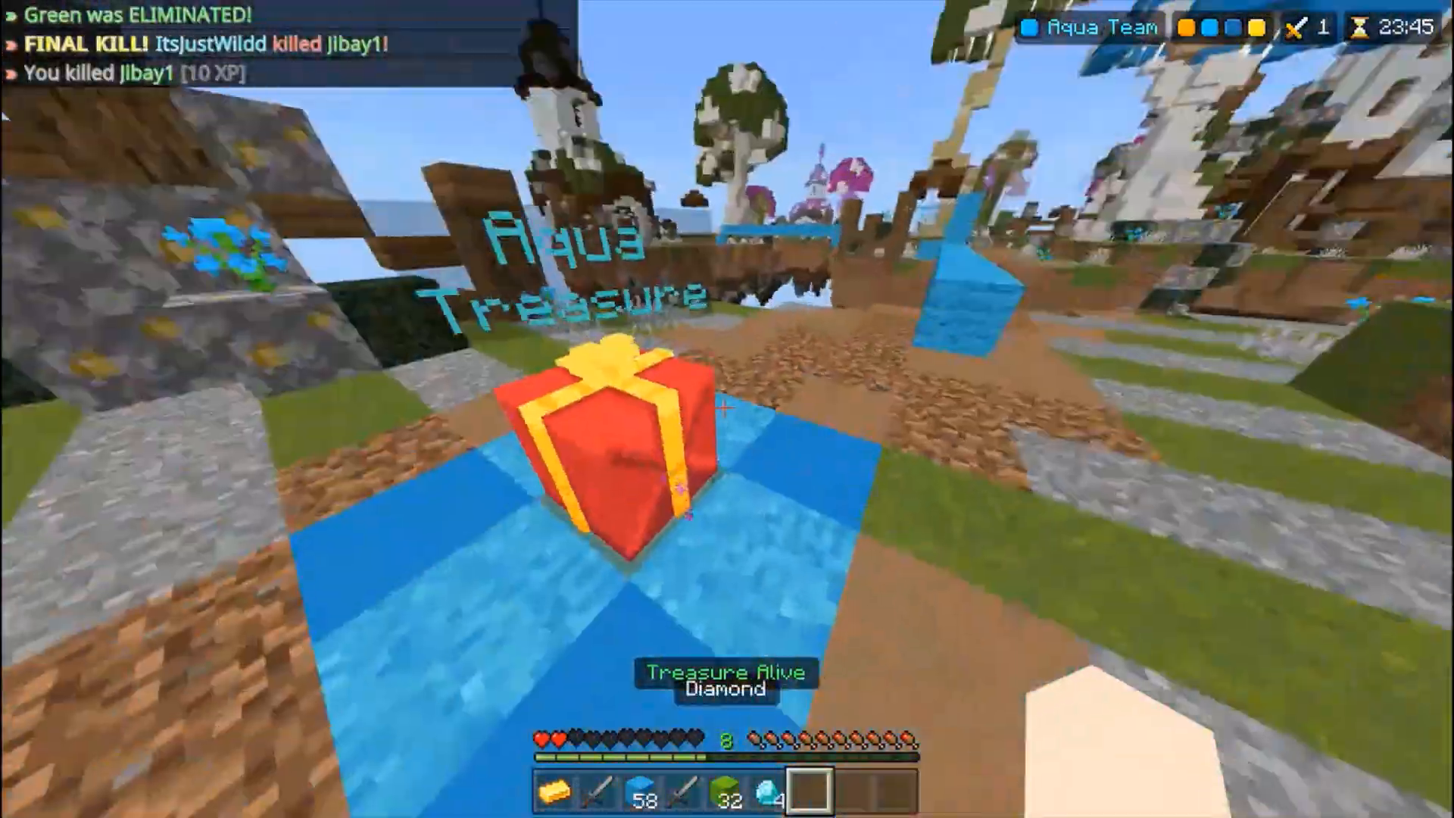
pyautogui.moveTo(726, 409)
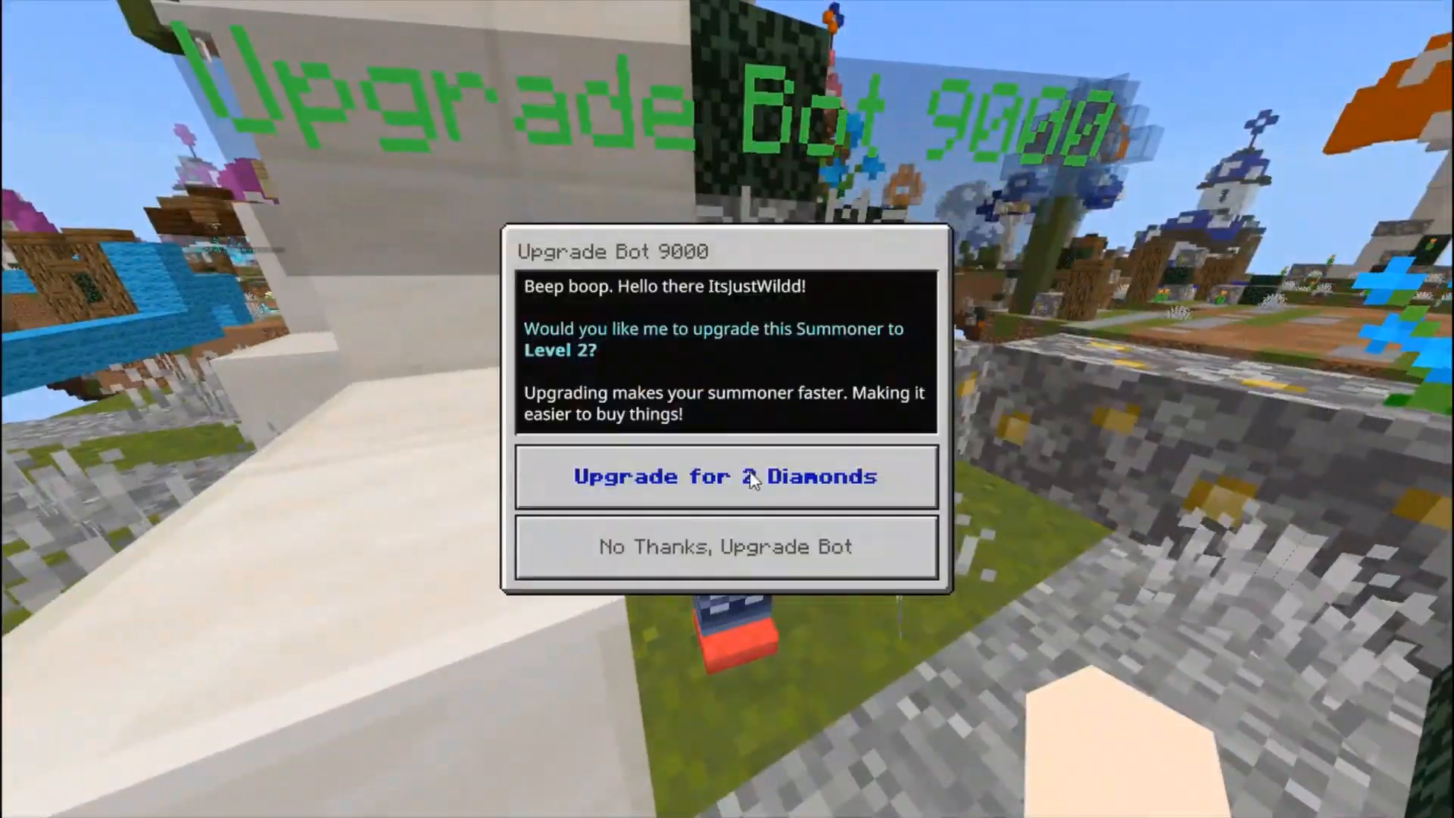
pyautogui.click(726, 476)
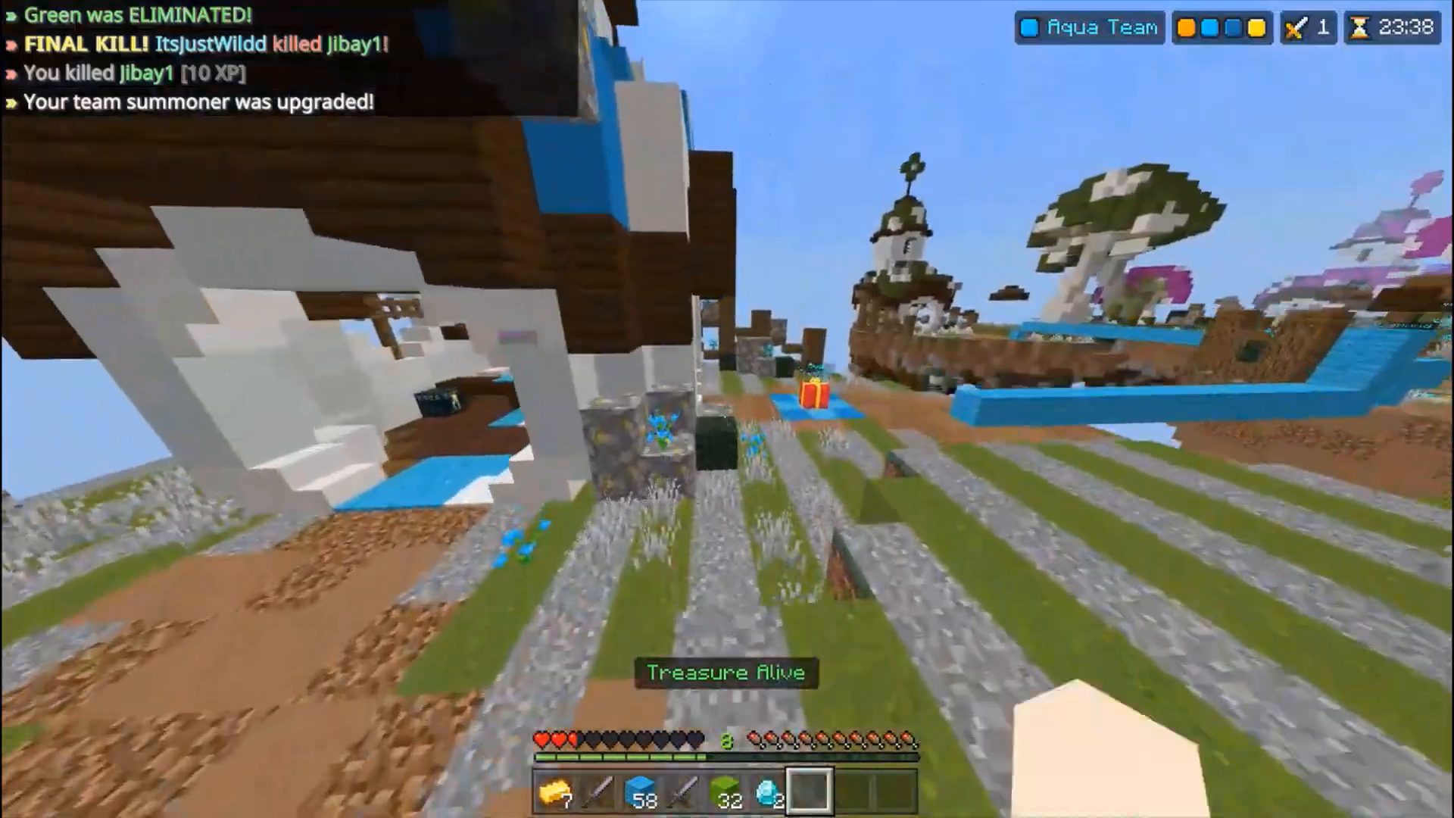